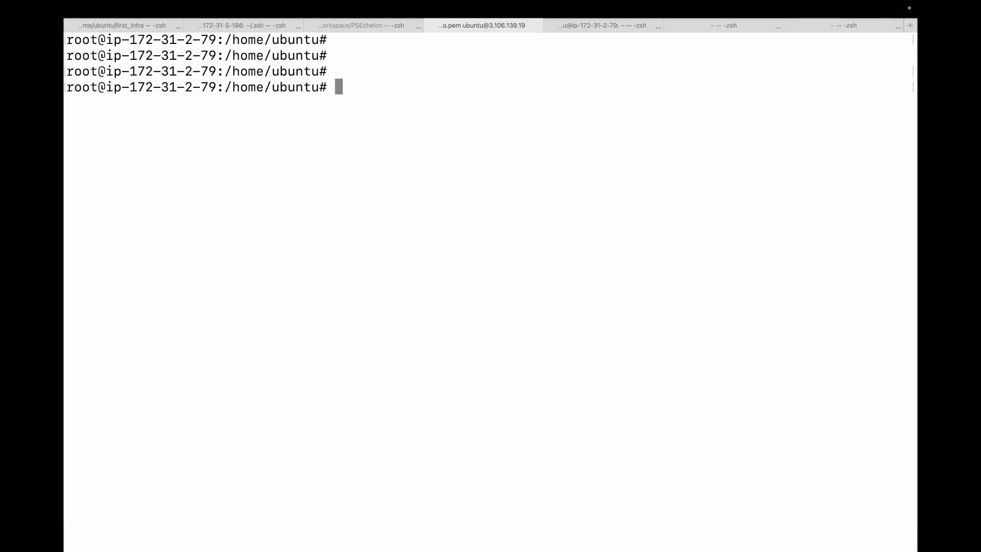
# Confirm Docker 28.4.0 is installed and see that docker run requires an IMAGE argument.
pyautogui.write('docker --verson')
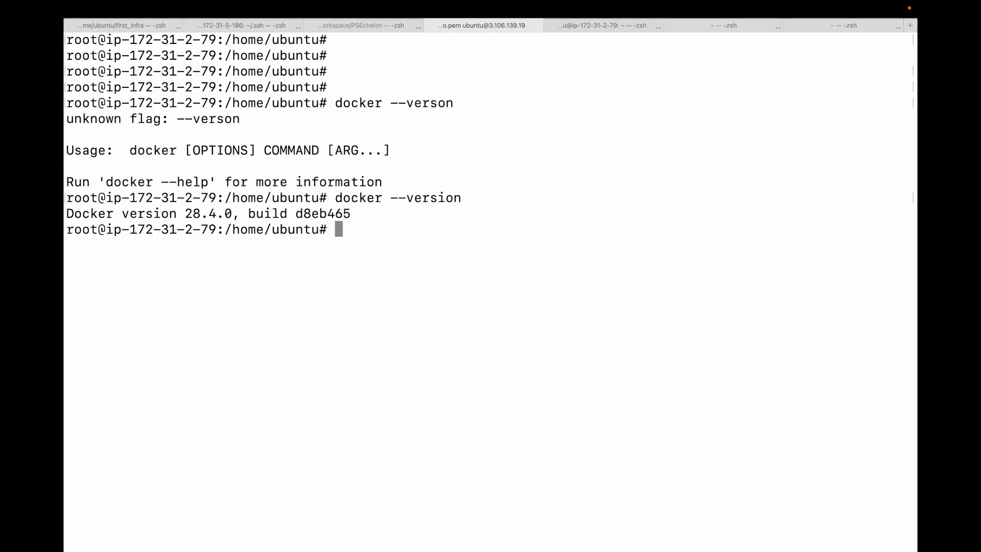
pyautogui.write('docker run')
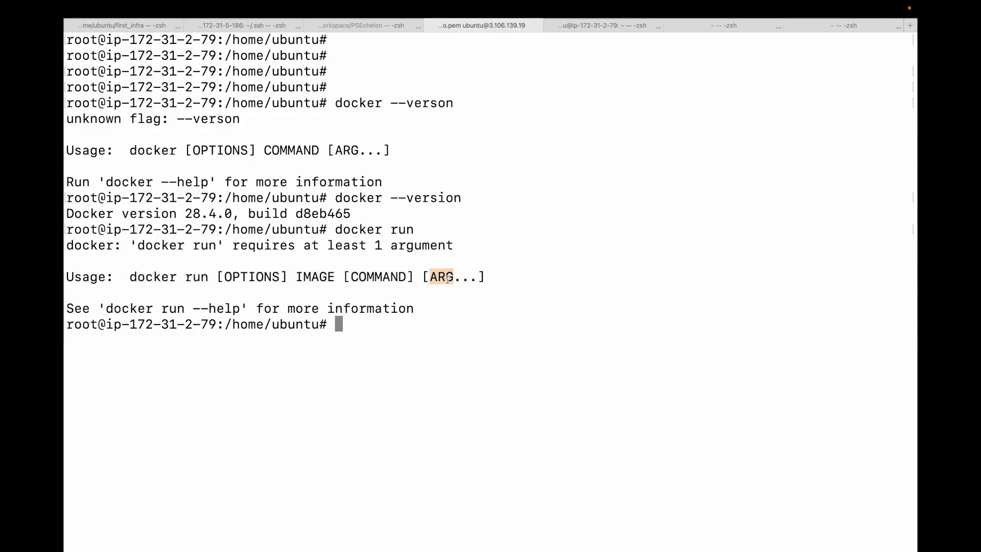
pyautogui.doubleClick(314, 276)
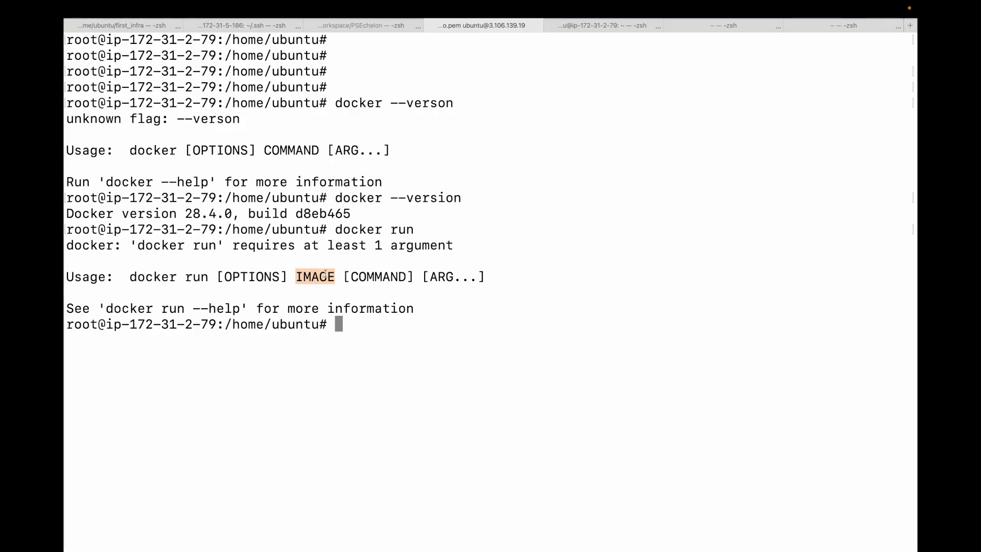
pyautogui.write('doce')
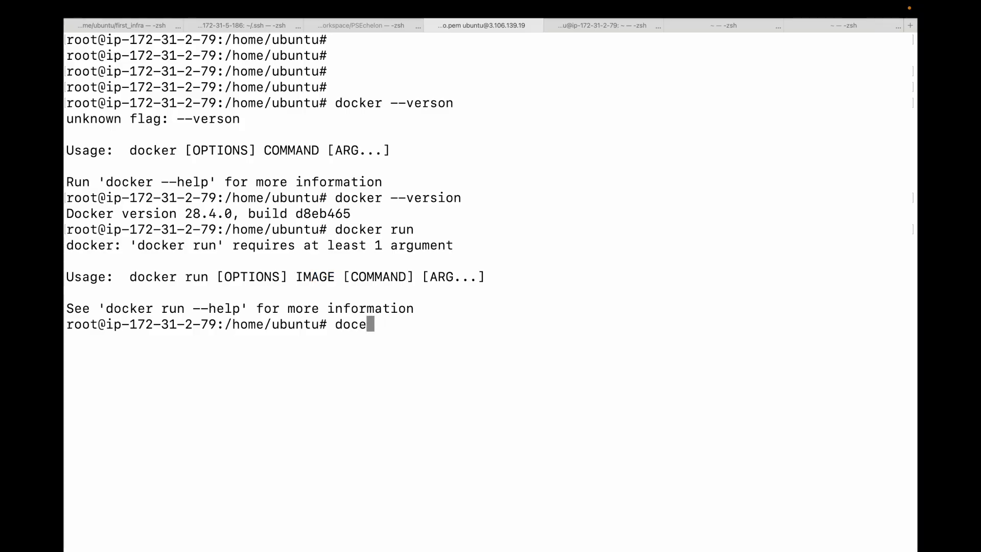
# Run the hello-world container so its image is pulled and 'Hello from Docker!' prints.
pyautogui.write('docker run hell')
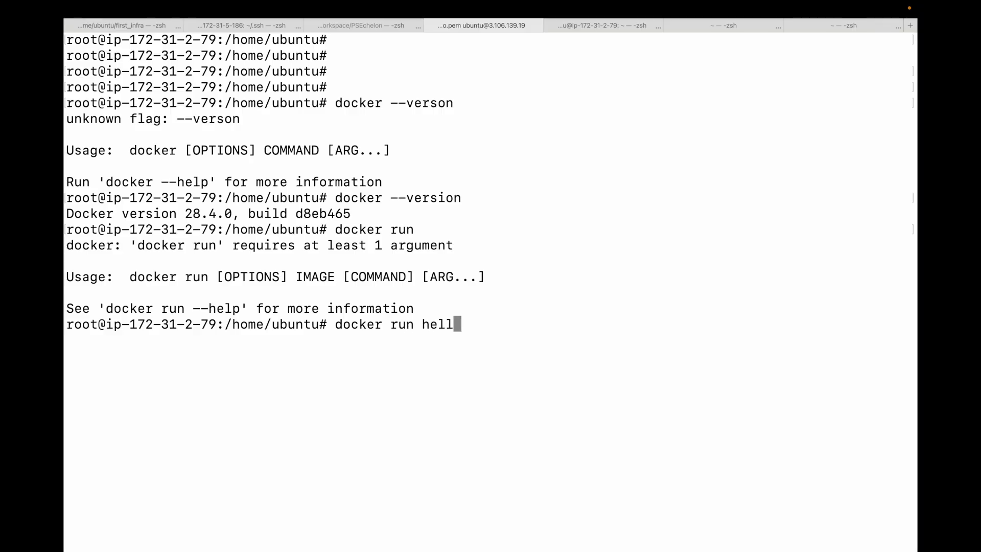
pyautogui.write('o-world')
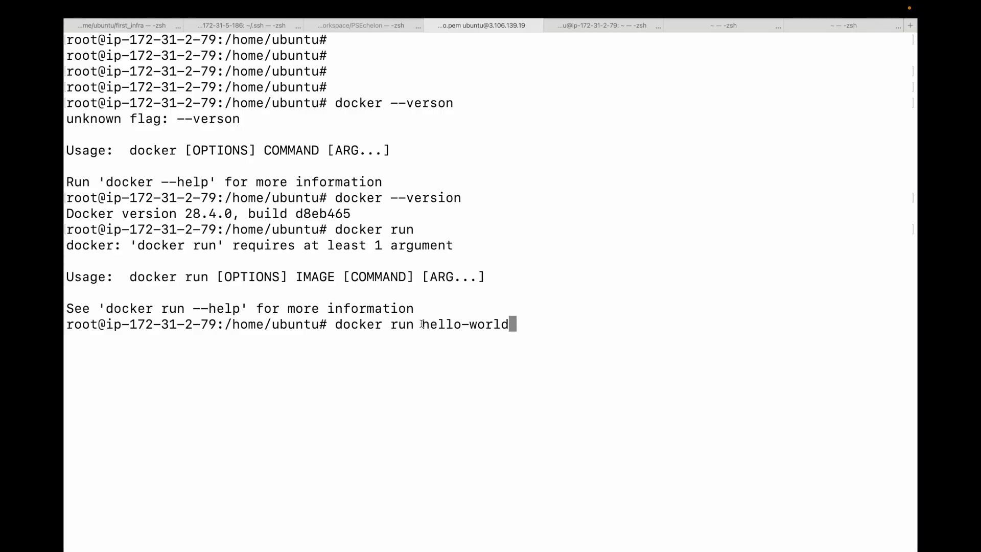
pyautogui.doubleClick(465, 324)
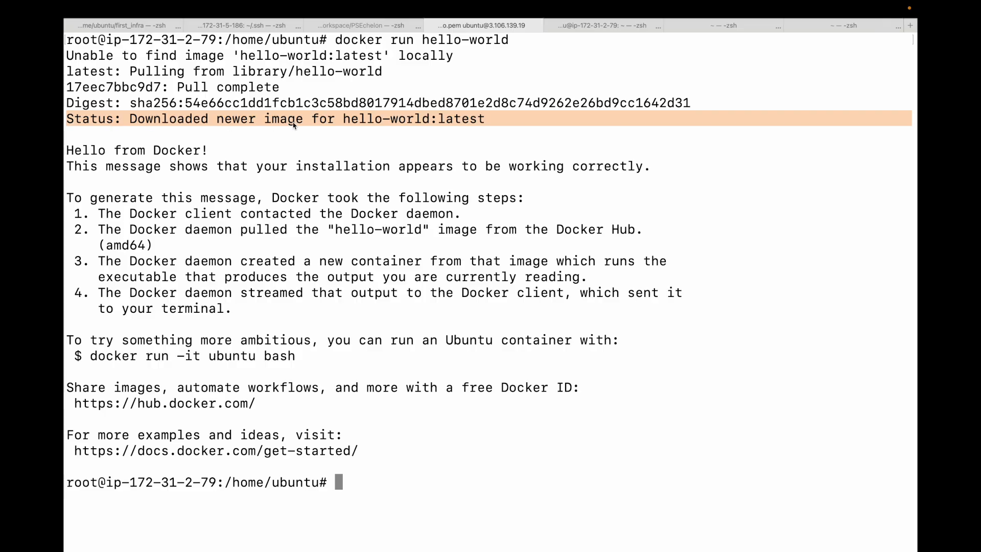
pyautogui.moveTo(263, 204)
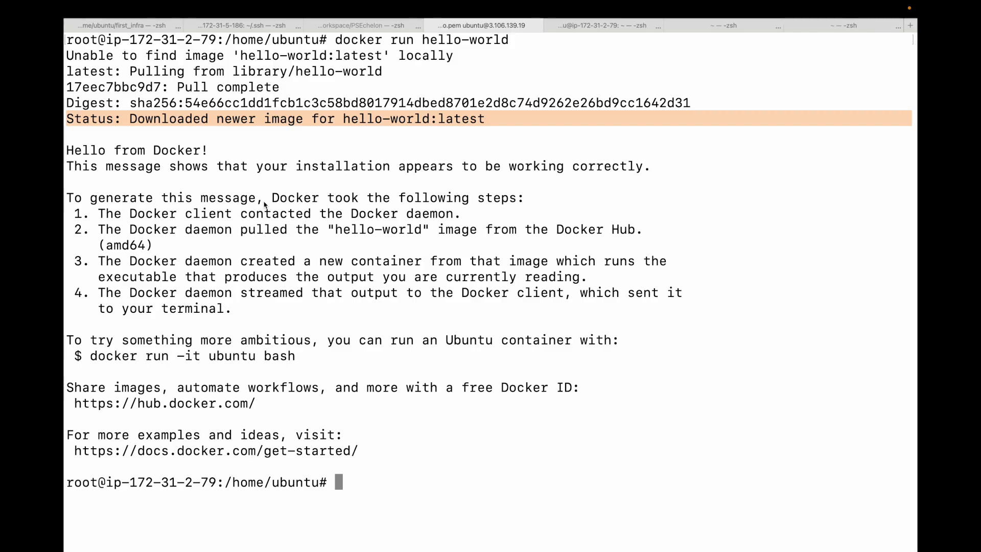
pyautogui.moveTo(230, 238)
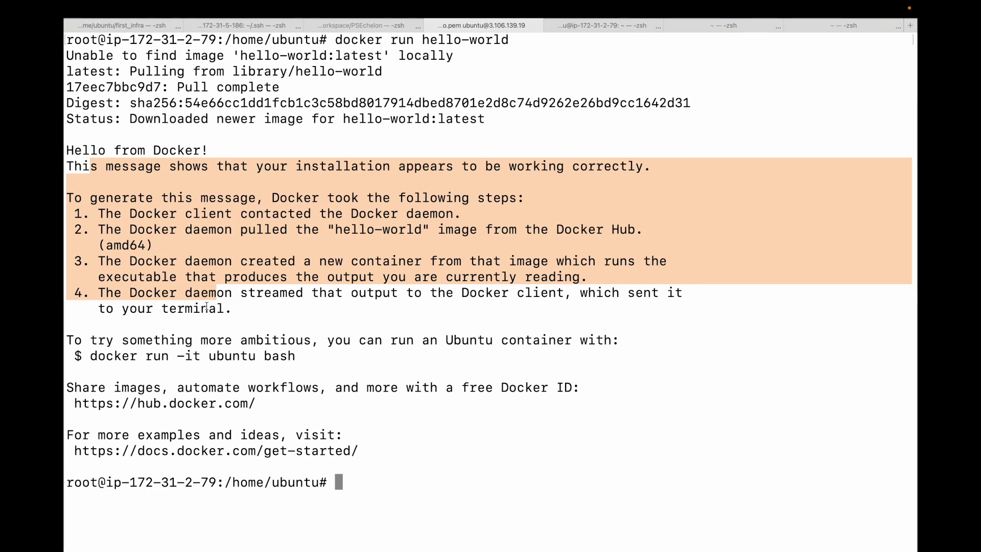
# Start an interactive ubuntu container, list / and read /etc/os-release showing Ubuntu 24.04.3 LTS.
pyautogui.write('docker run -it')
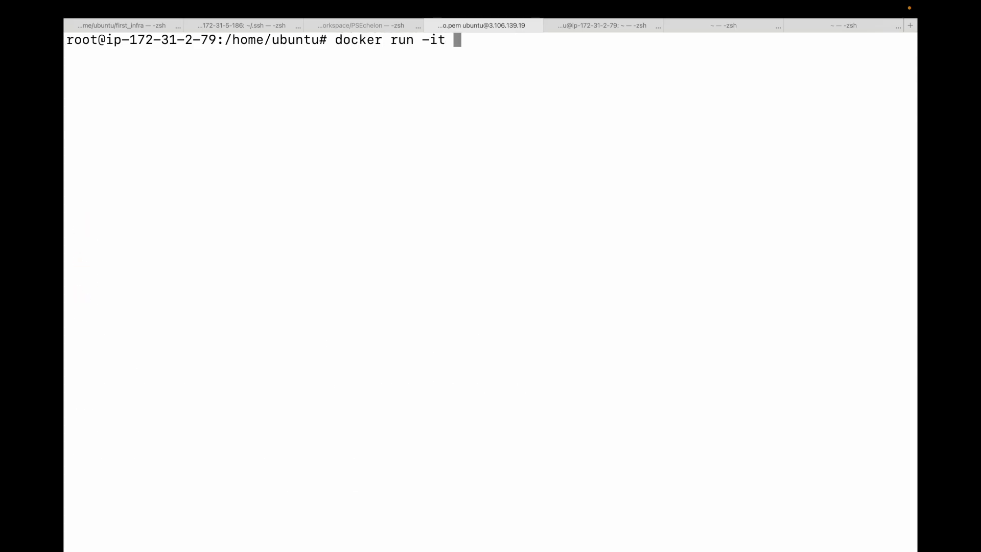
pyautogui.write('ubuntu')
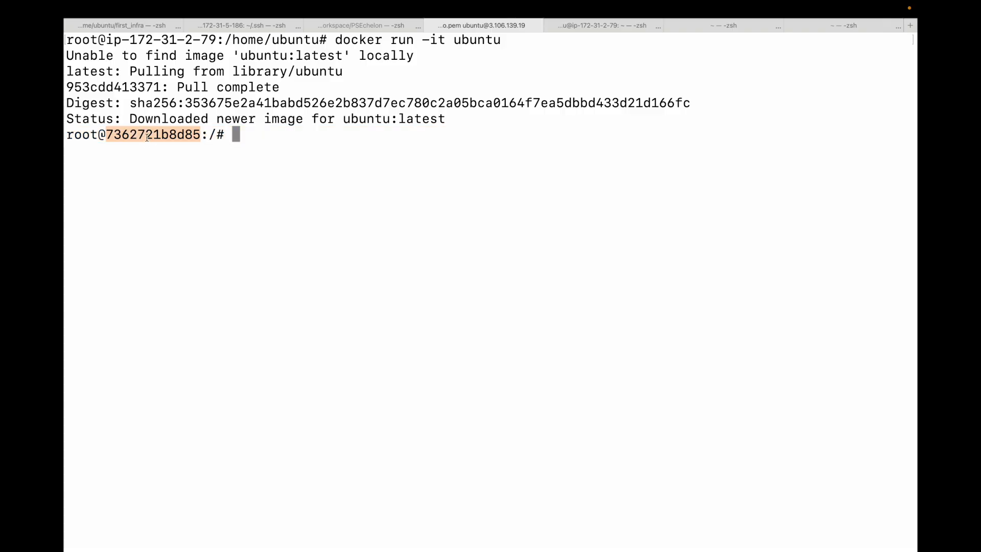
pyautogui.write('ls /')
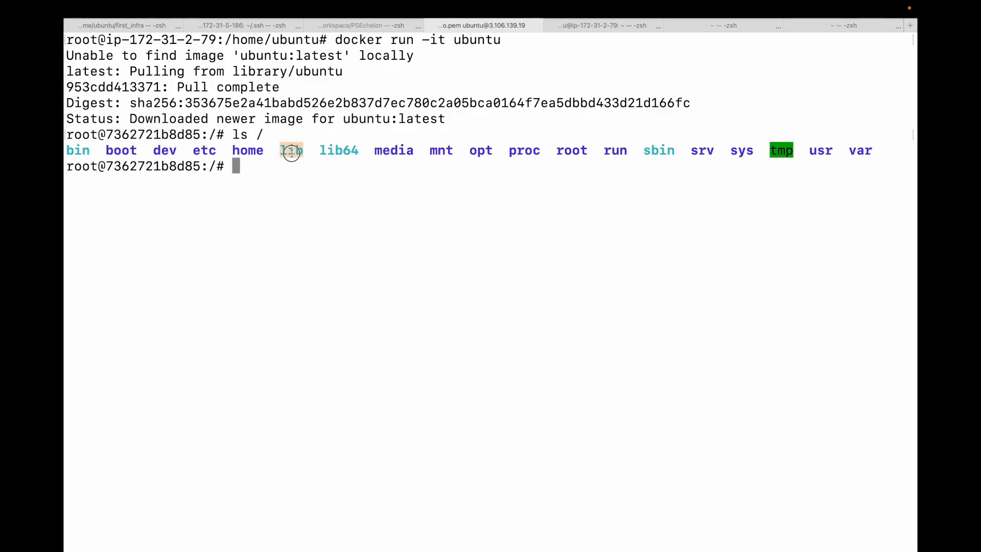
pyautogui.write('cat')
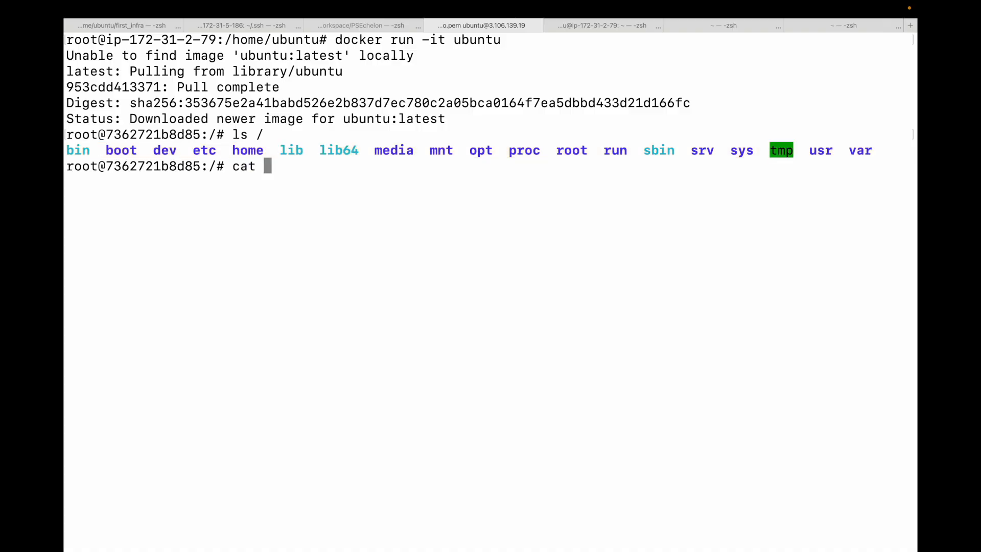
pyautogui.write('/etc//os-releas')
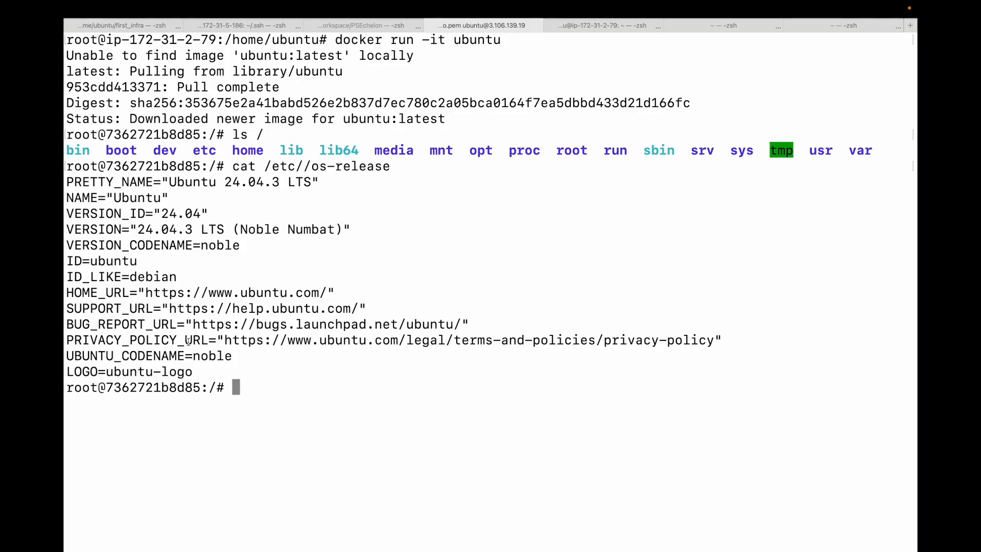
# Exit the Ubuntu container back to the host shell and clear the screen.
pyautogui.write('exit')
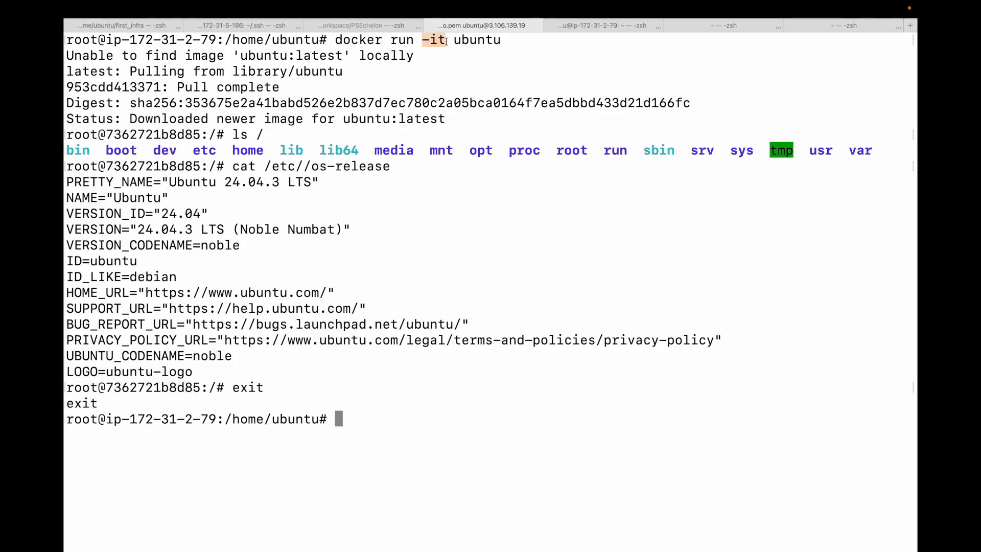
pyautogui.write('clear')
pyautogui.write('docker r')
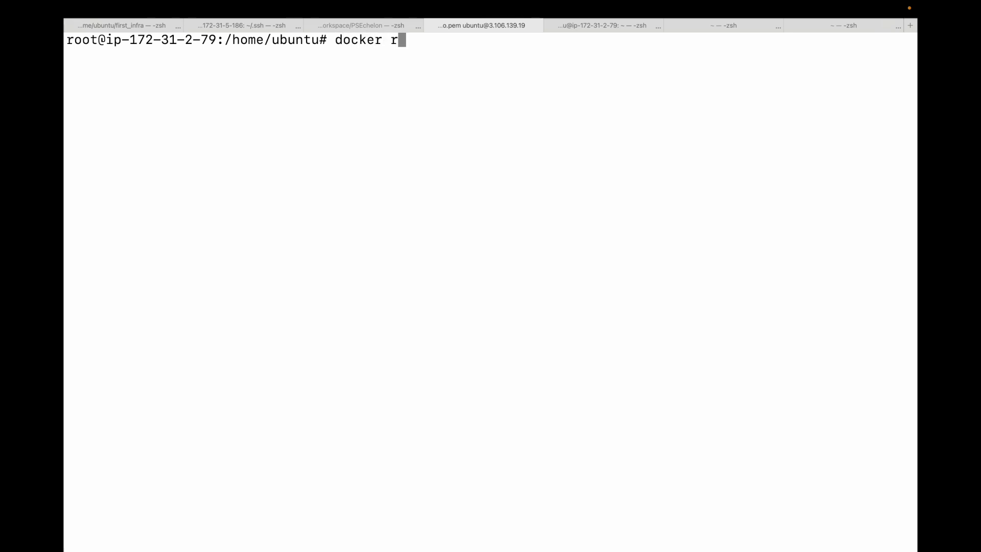
# Run nginx detached and confirm docker ps lists it as up on 80/tcp.
pyautogui.write('un -d nginx')
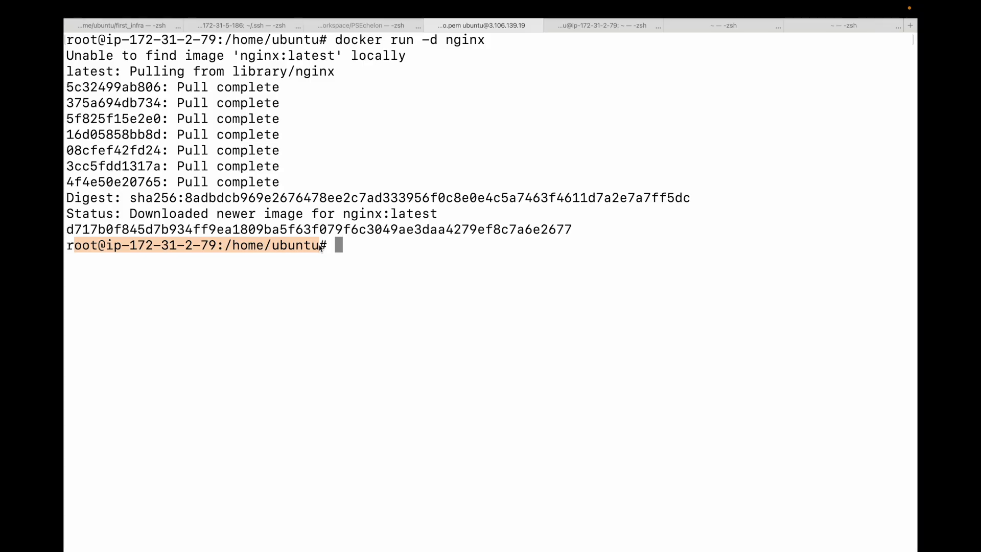
pyautogui.write('docker ps')
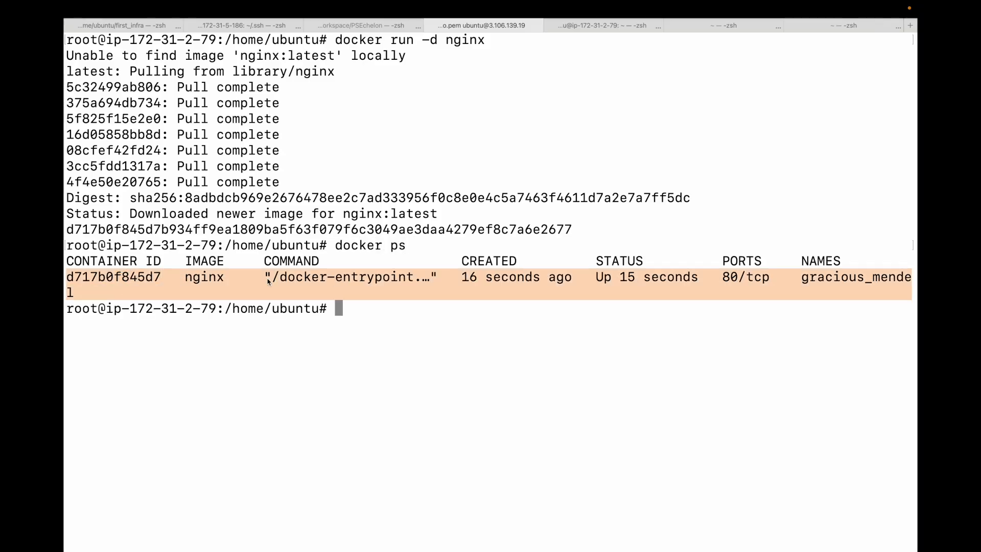
pyautogui.doubleClick(205, 277)
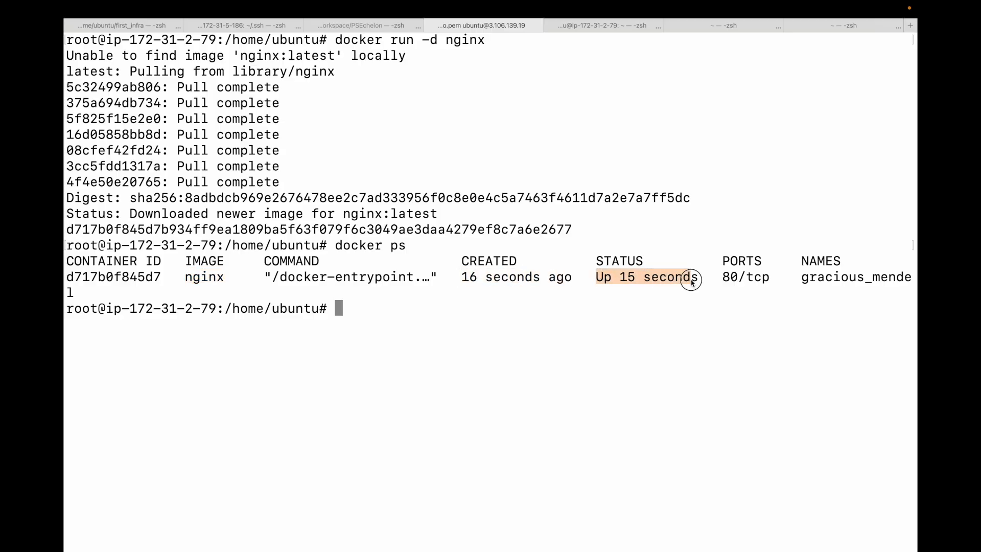
pyautogui.moveTo(460, 122)
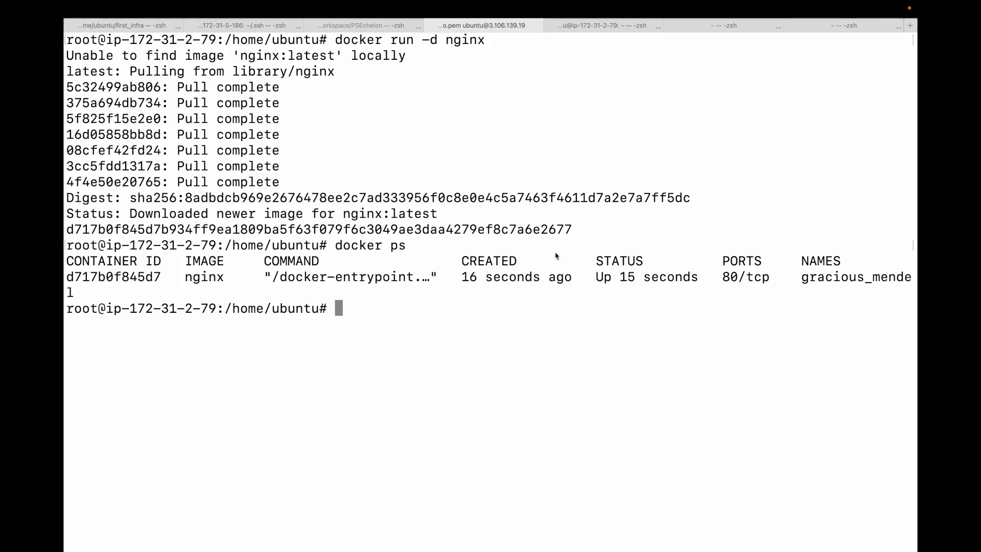
pyautogui.moveTo(550, 253)
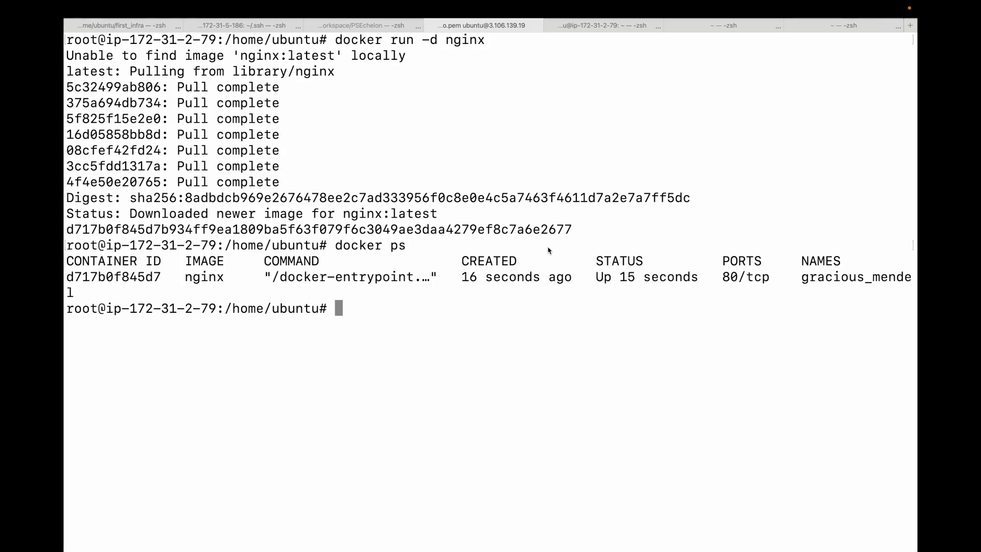
pyautogui.doubleClick(205, 277)
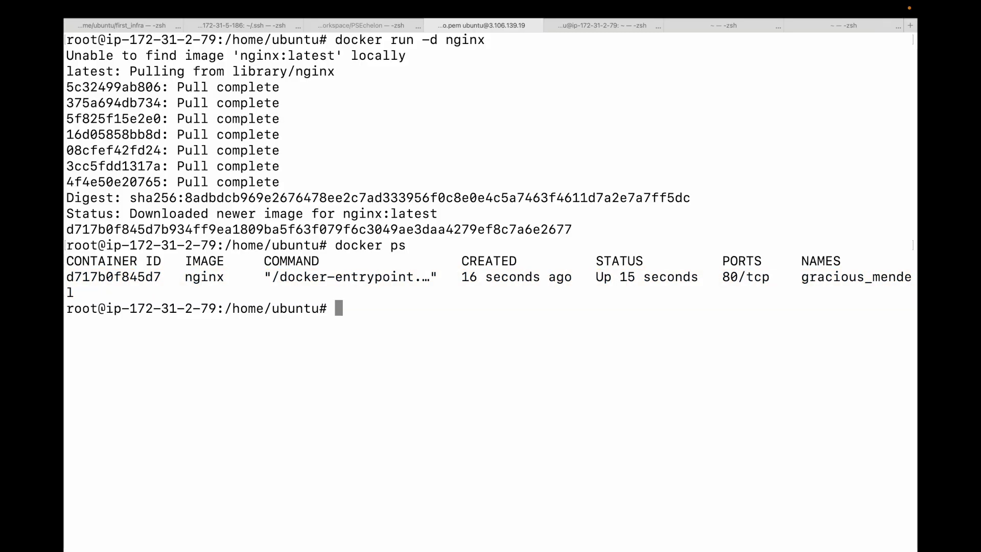
# Stop container d717b0f845d7 and confirm docker ps lists no running containers.
pyautogui.write('docker stop')
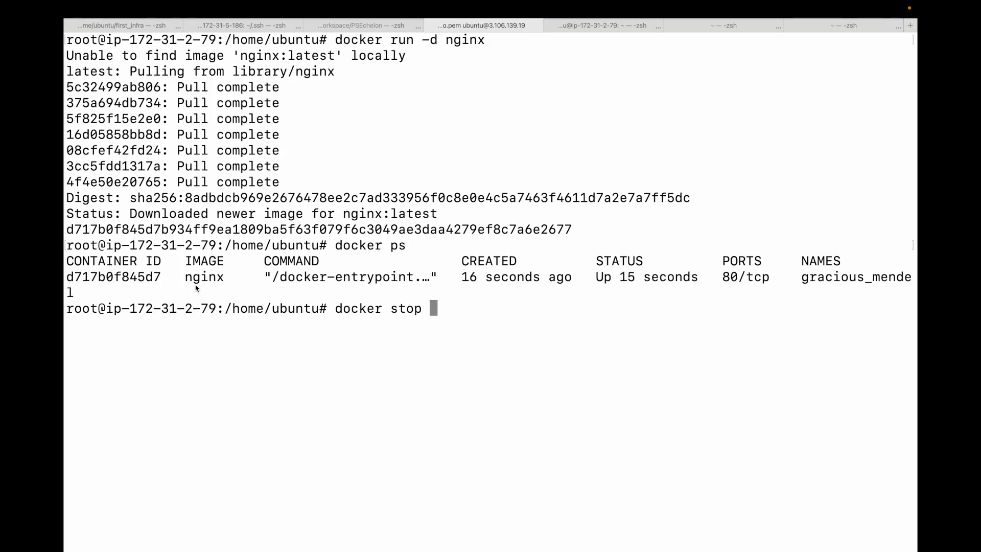
pyautogui.write('d717b0f845d7')
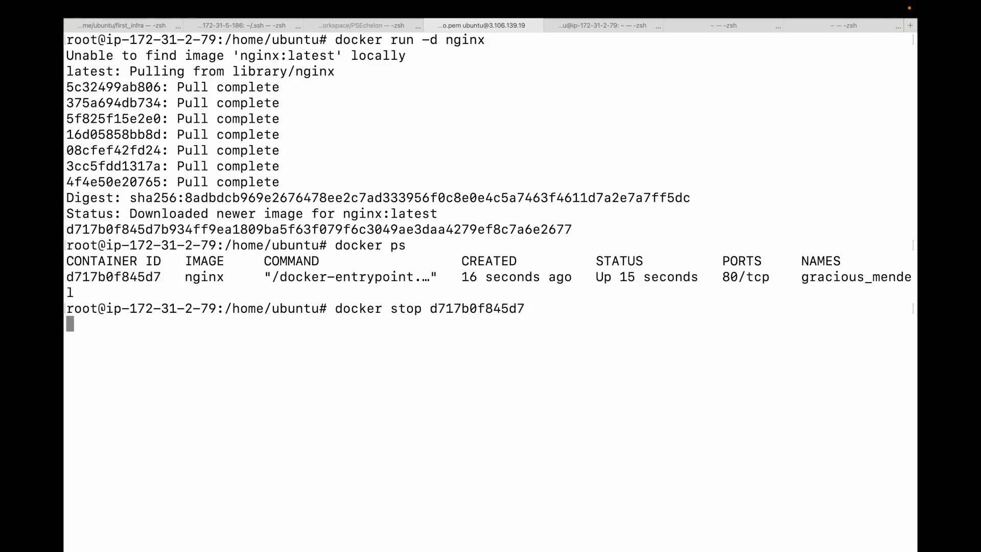
pyautogui.write('docker ps')
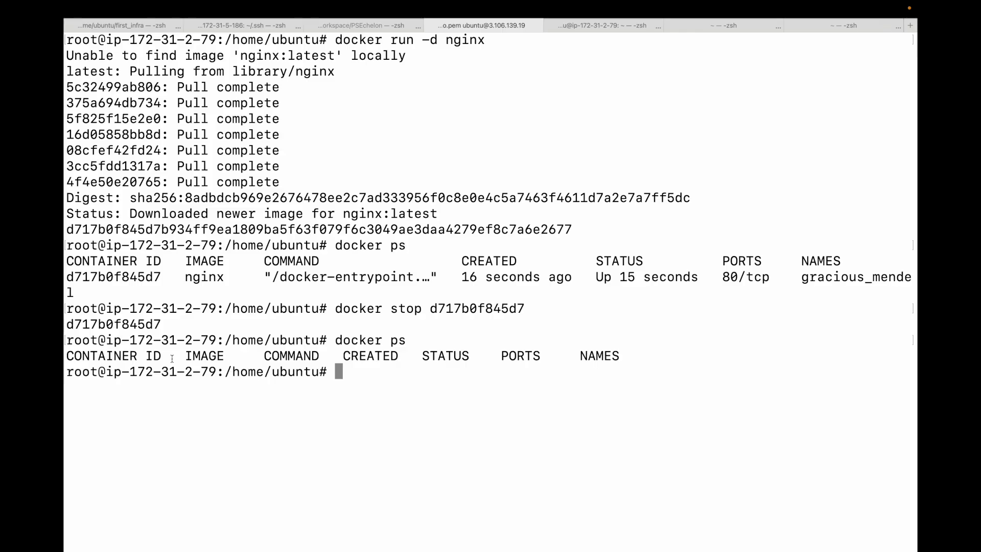
pyautogui.doubleClick(113, 324)
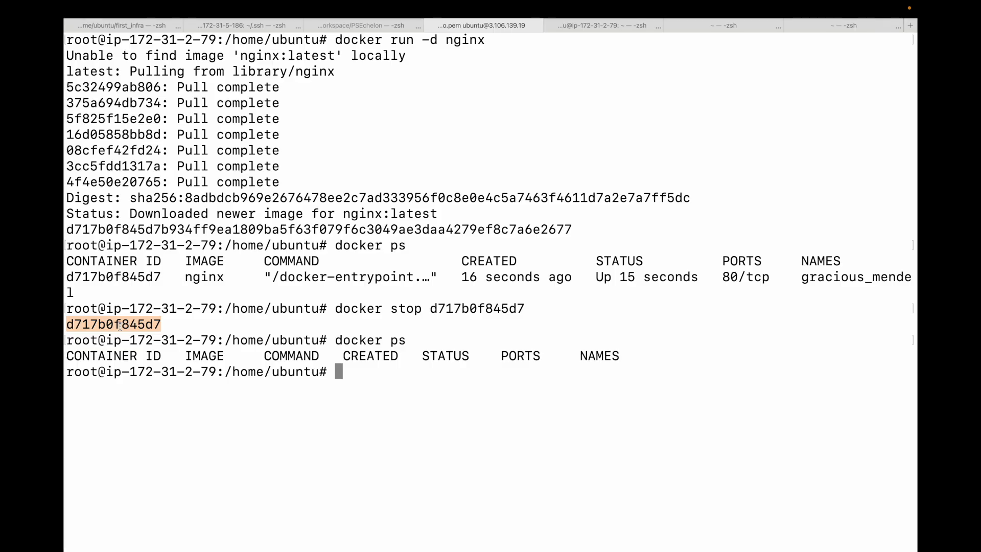
# Start a detached nginx container named my_web_server and note its returned ID.
pyautogui.write('docekr')
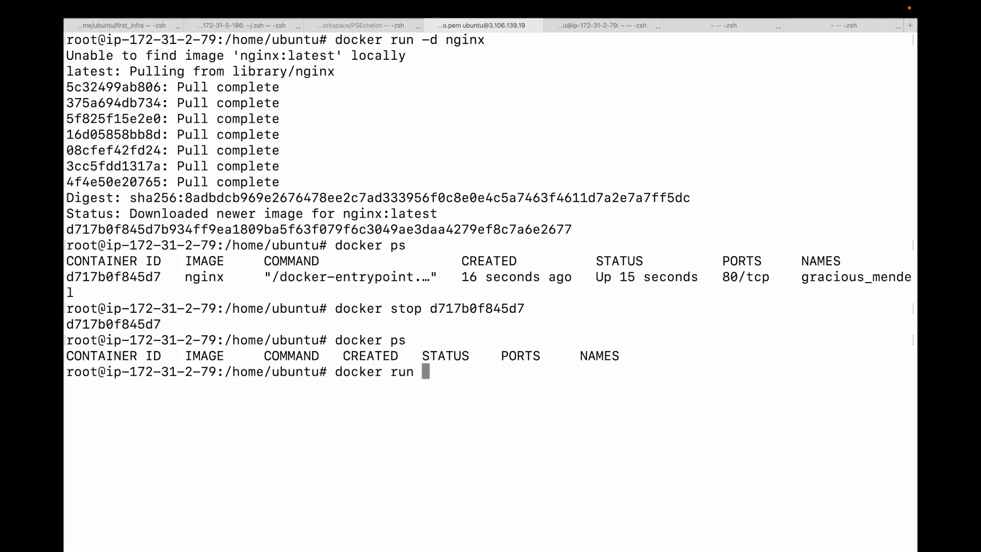
pyautogui.write('-d --name')
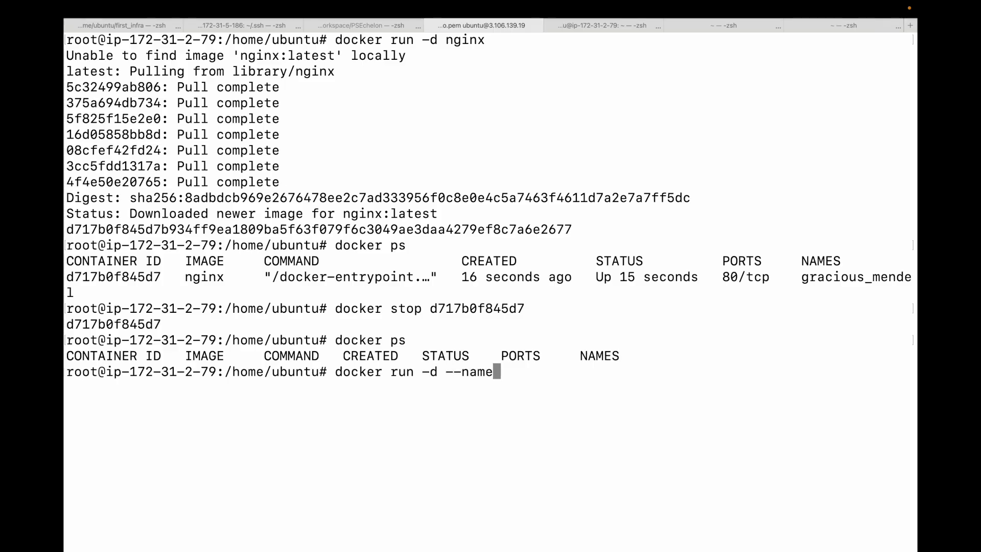
pyautogui.write('my_we')
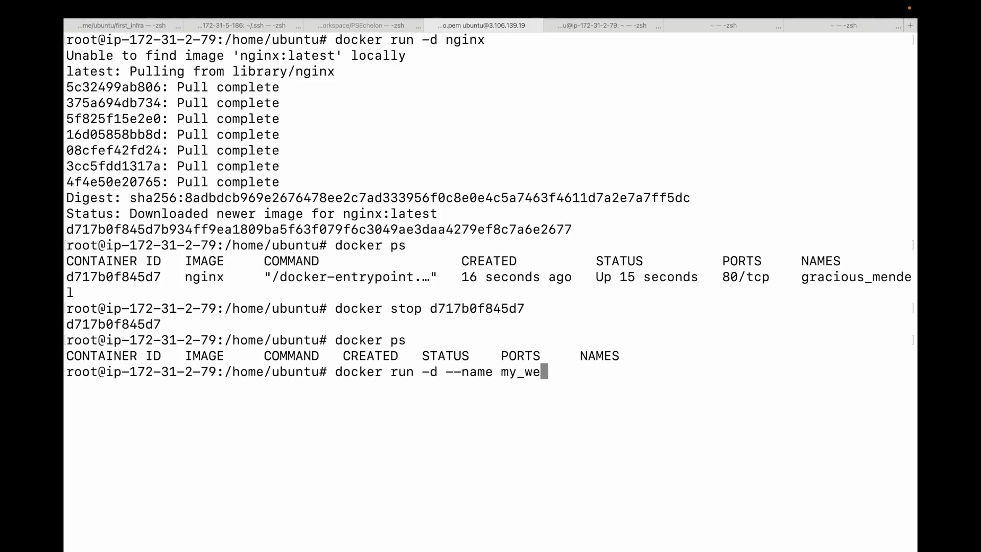
pyautogui.write('b_server nginx')
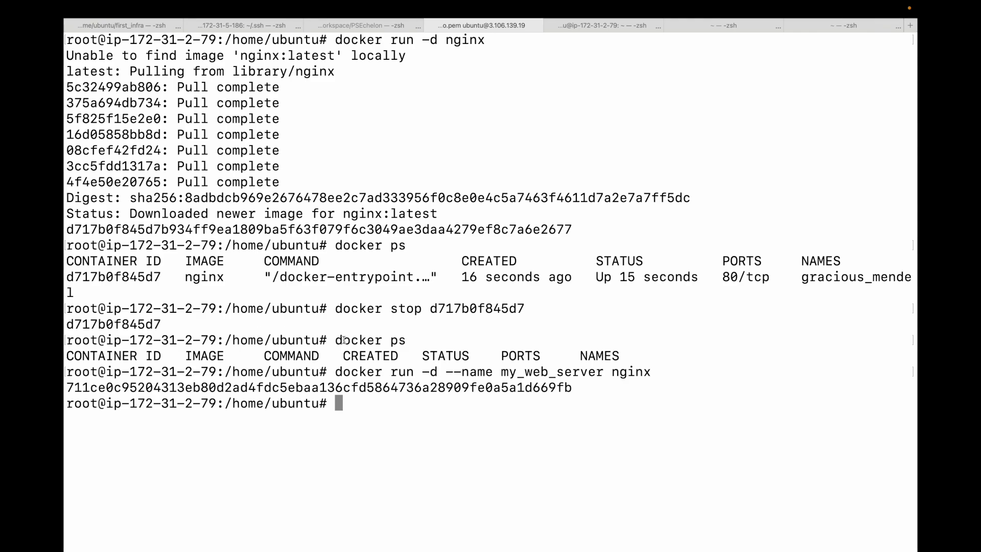
pyautogui.doubleClick(538, 372)
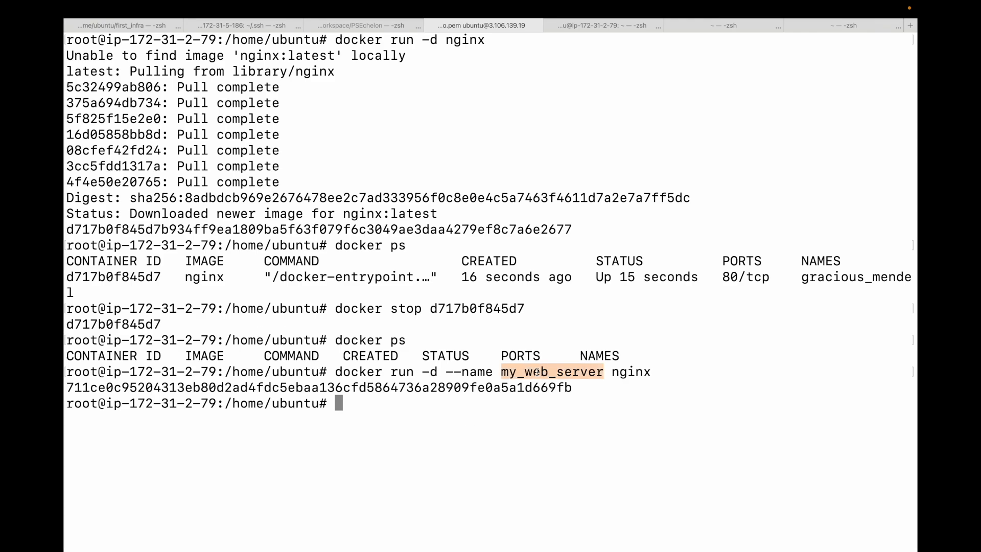
# Confirm docker ps lists my_web_server (ID 711ce0c95204) as an up nginx container on 80/tcp.
pyautogui.write('oc')
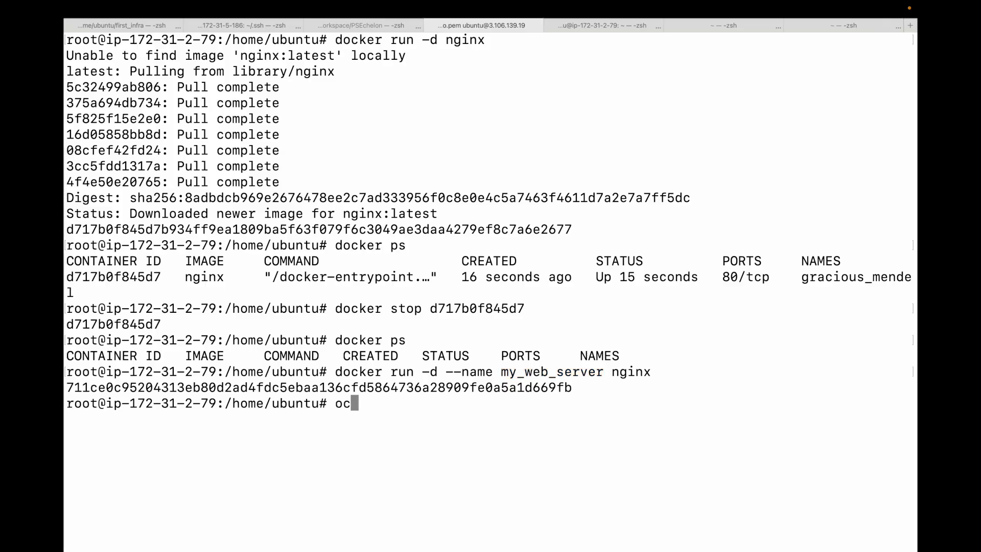
pyautogui.press('Backspace')
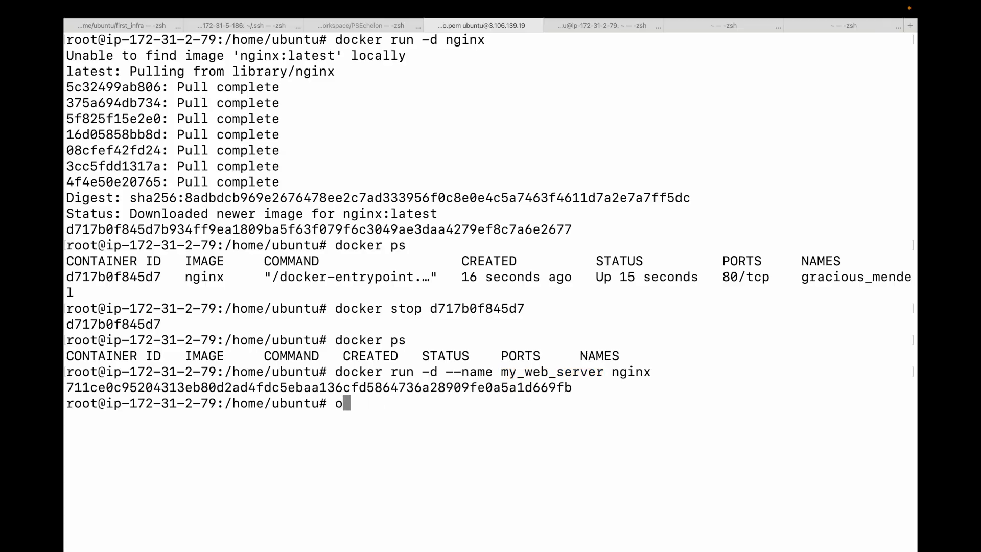
pyautogui.write('docker ps')
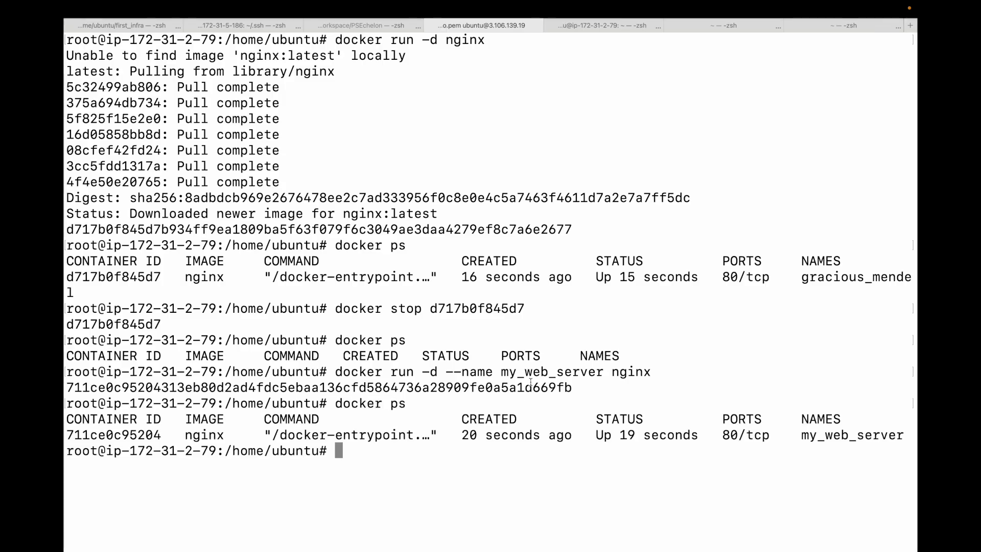
pyautogui.tripleClick(200, 435)
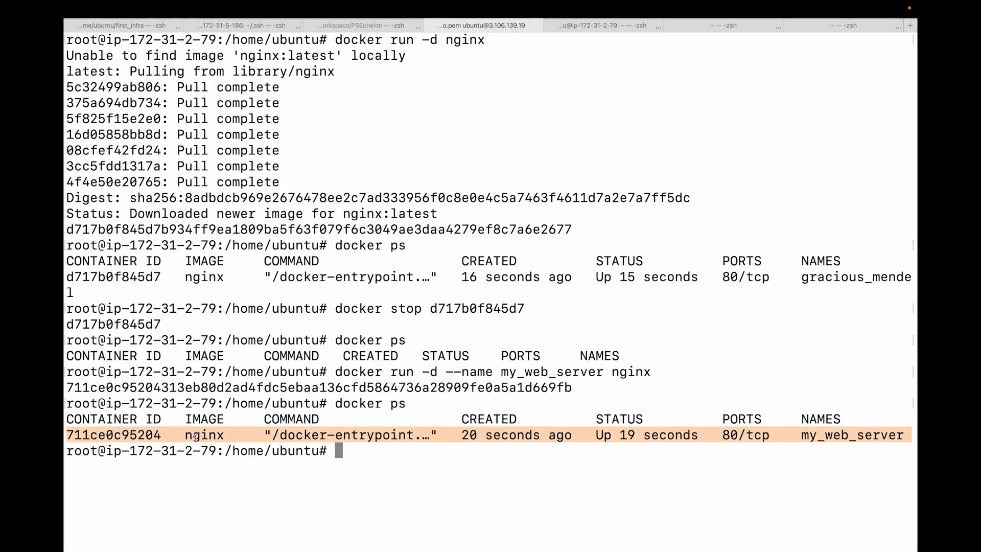
pyautogui.moveTo(811, 494)
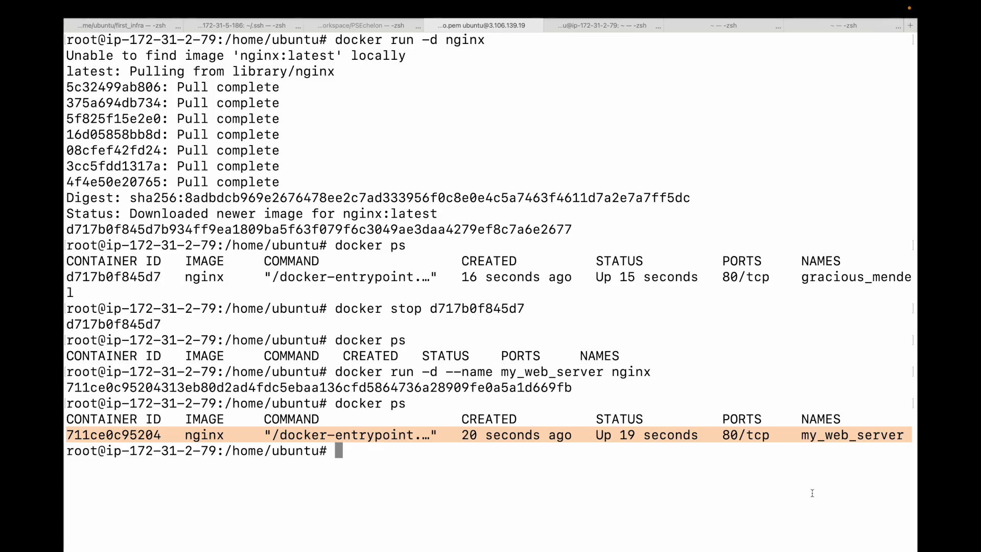
pyautogui.doubleClick(851, 435)
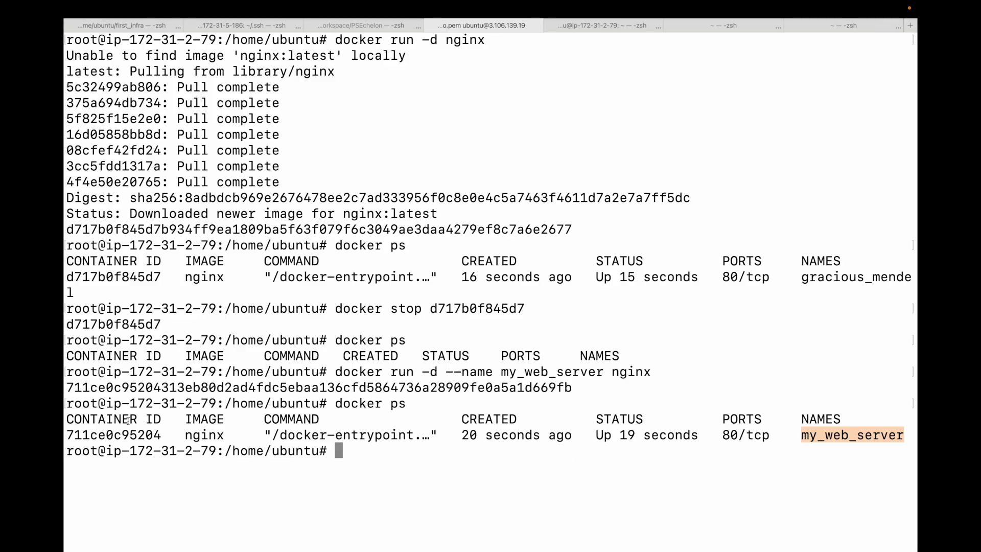
pyautogui.doubleClick(112, 435)
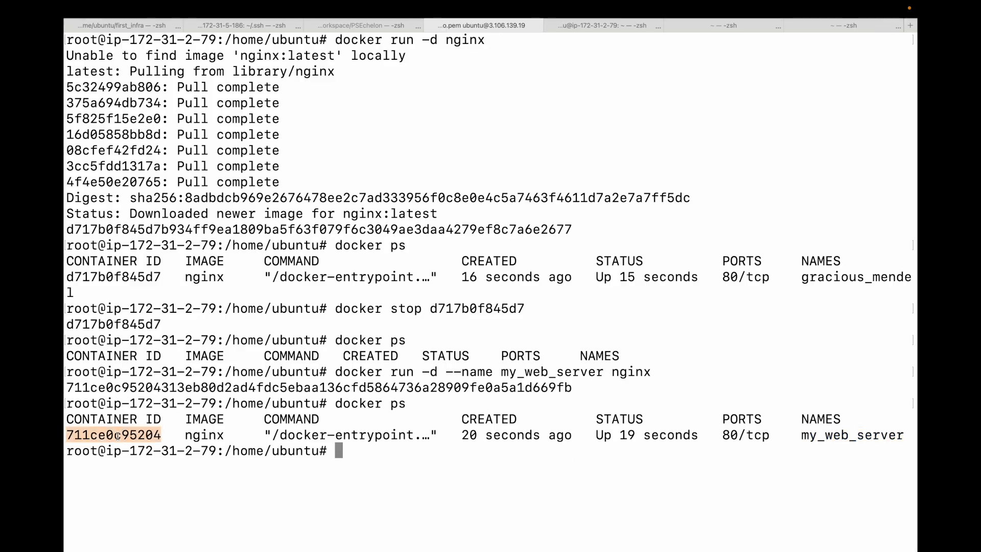
pyautogui.write('o')
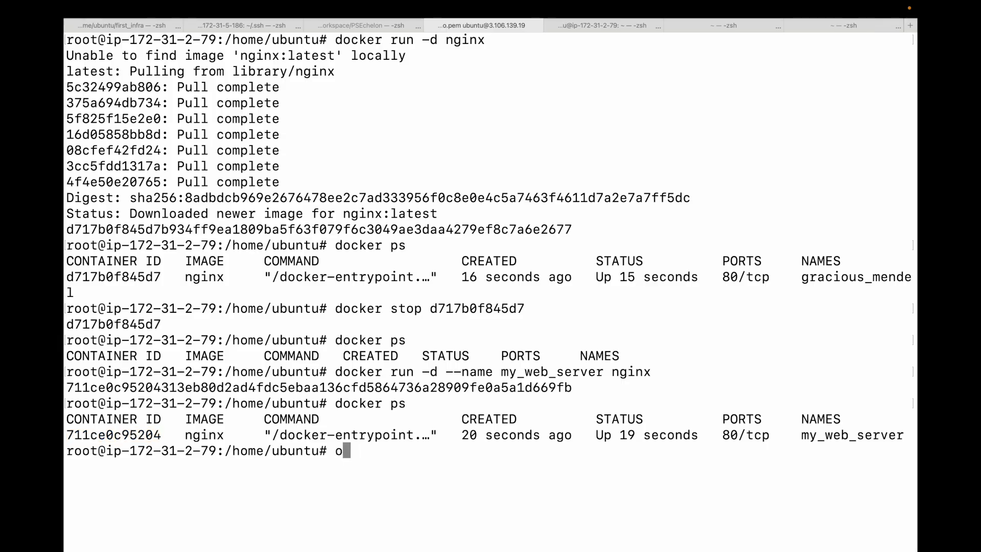
# Stop my_web_server by name and confirm docker ps shows nothing running.
pyautogui.write('docker stop')
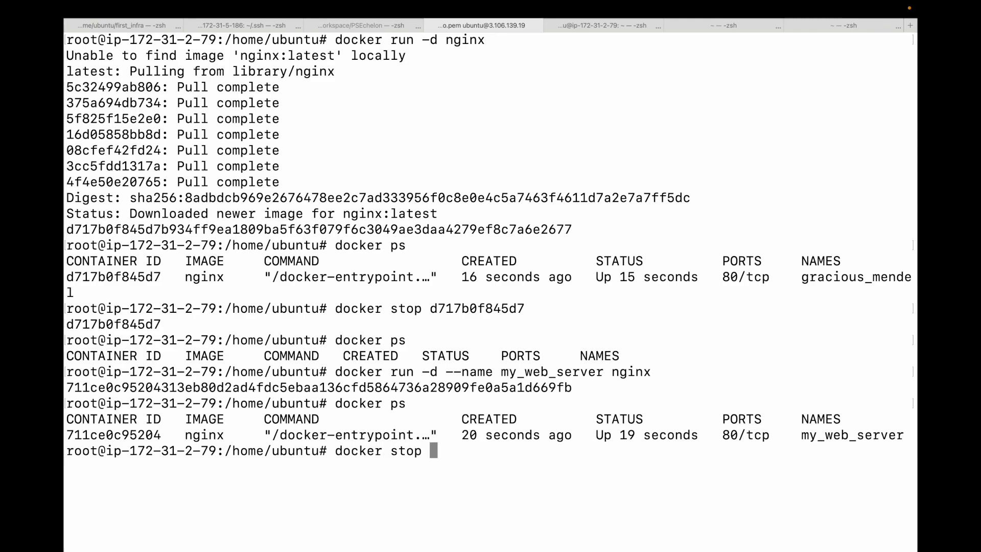
pyautogui.write('my_web_server')
pyautogui.write('doc')
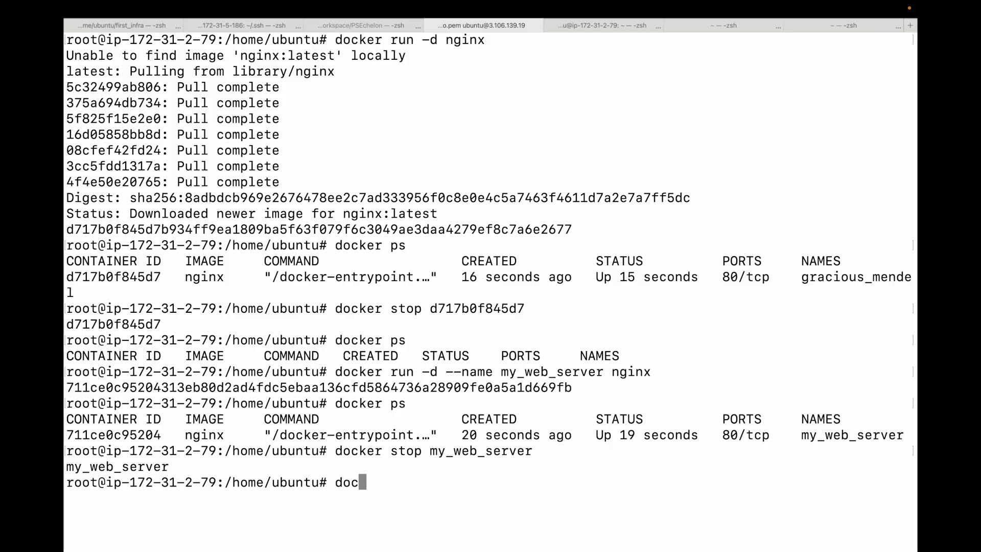
pyautogui.write('ekr ps')
pyautogui.write('docker ps')
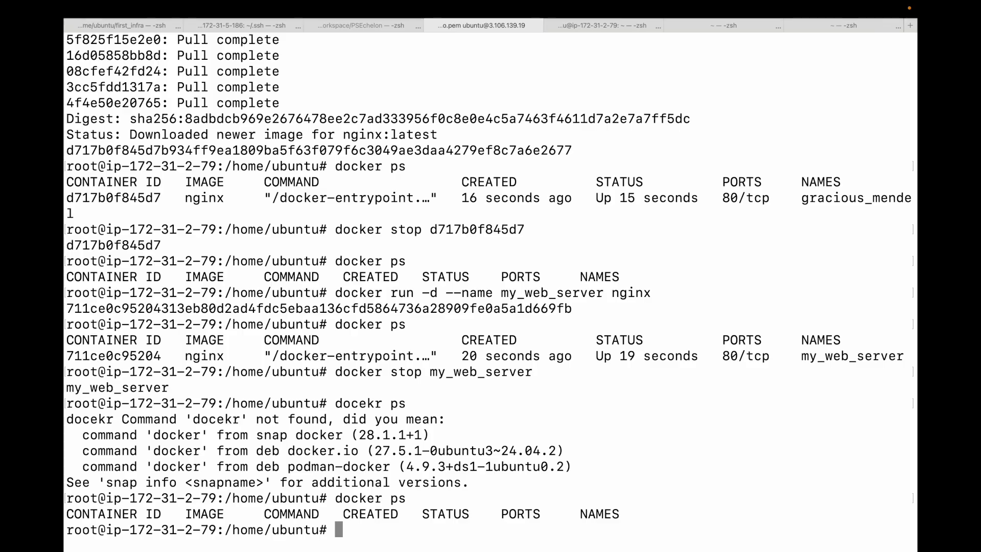
pyautogui.doubleClick(480, 372)
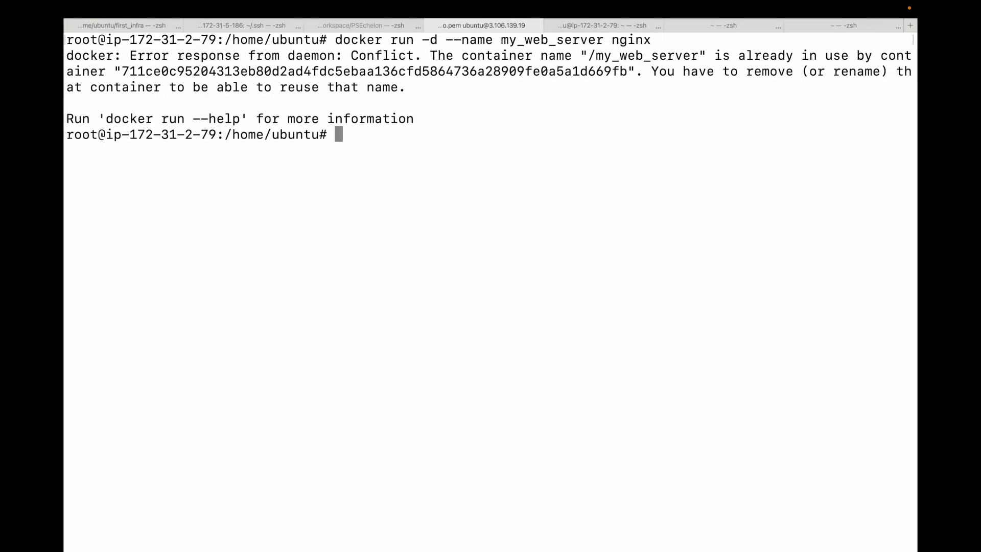
# Hit the my_web_server name conflict, run nginx as my_web_server_1 on 80/tcp and try curl localhost.
pyautogui.write('docker run -d --name my_web_server nginx')
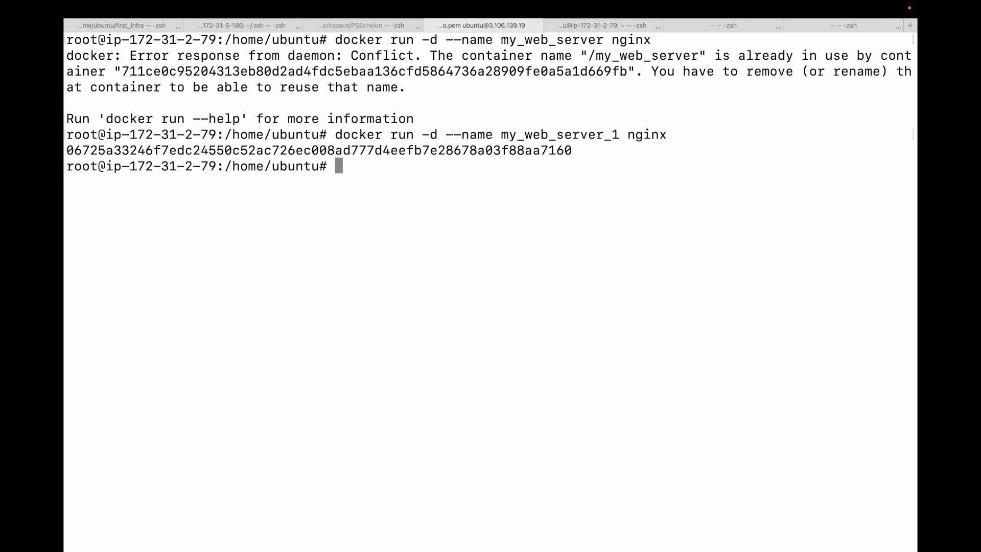
pyautogui.write('docker s')
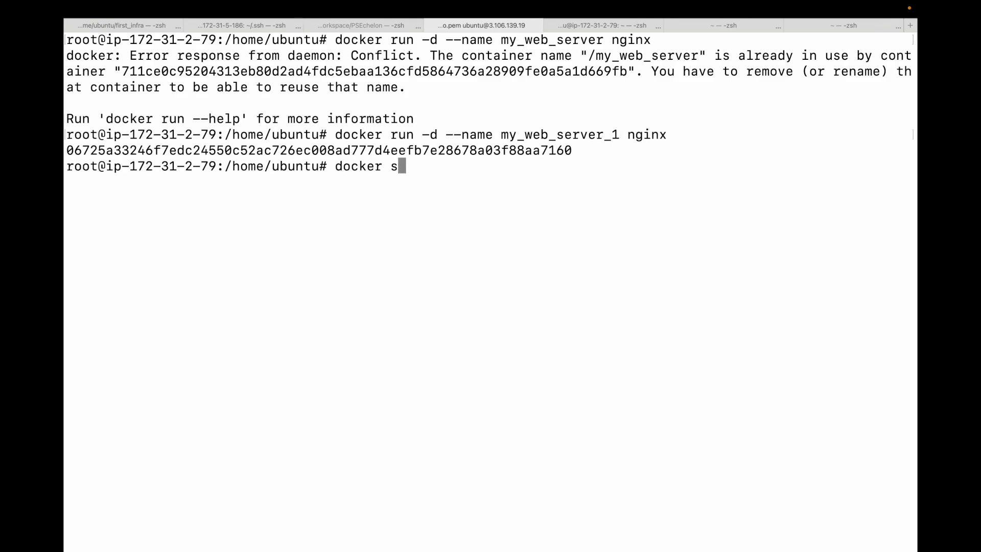
pyautogui.write('ps')
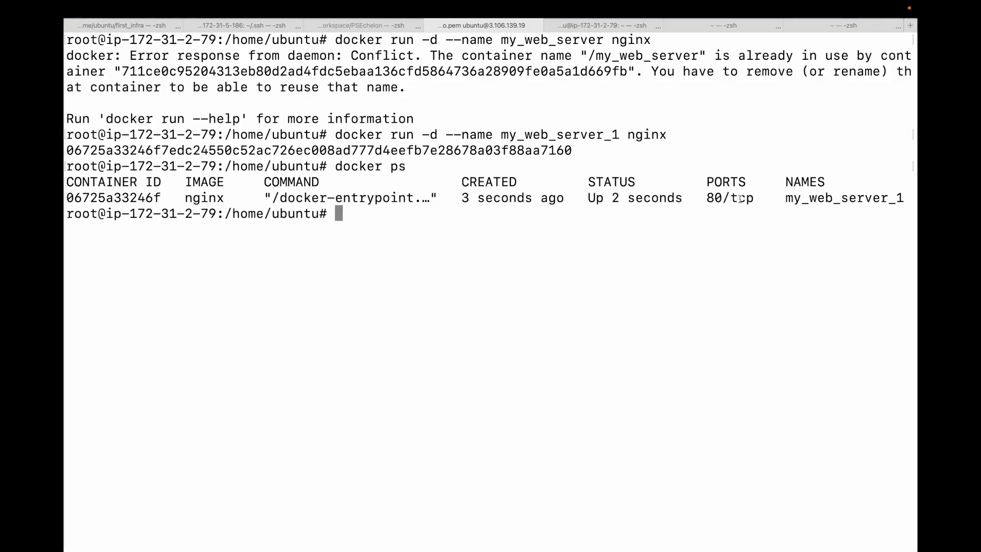
pyautogui.doubleClick(730, 198)
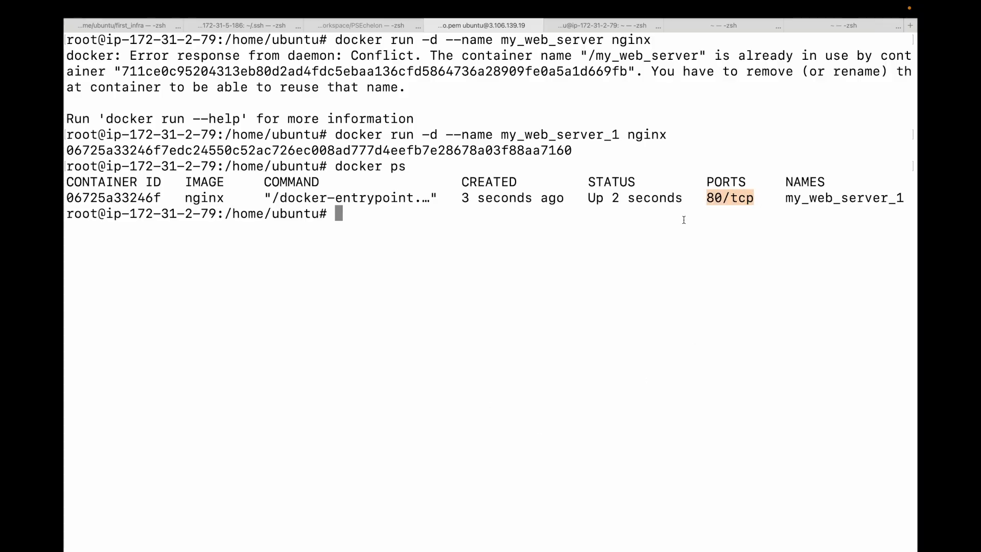
pyautogui.write('curl localhost:80')
pyautogui.write('-p')
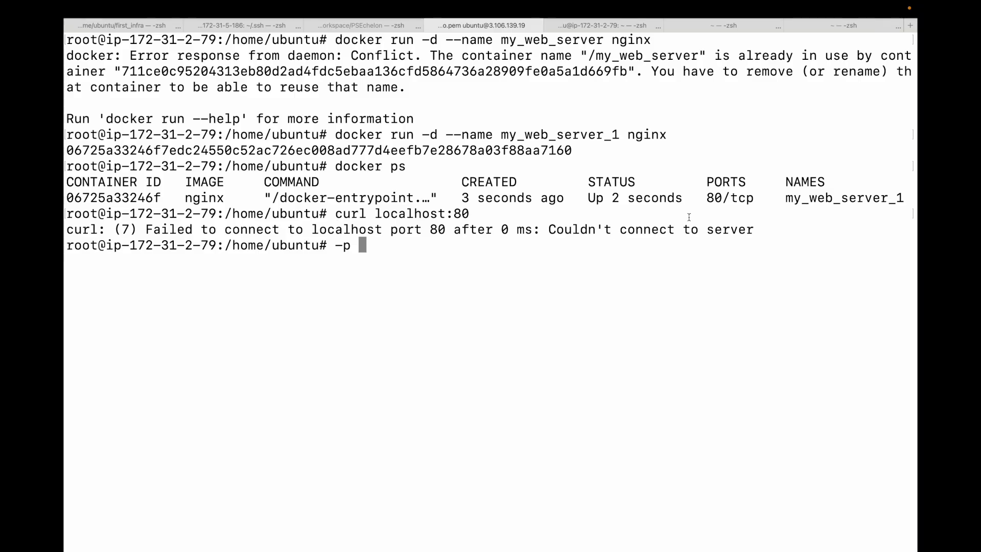
pyautogui.moveTo(488, 307)
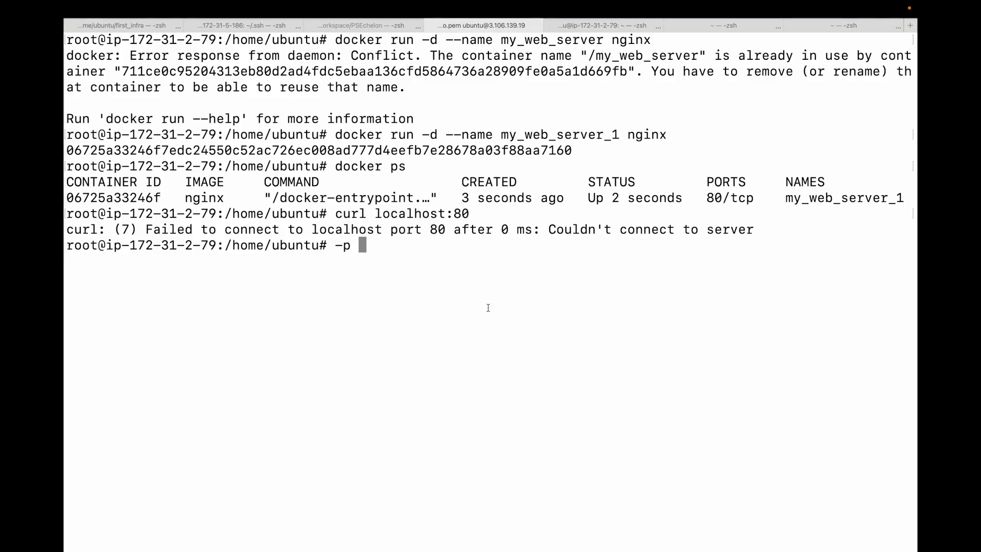
# Point out the container's 80/tcp port and begin a new docker run command.
pyautogui.doubleClick(730, 197)
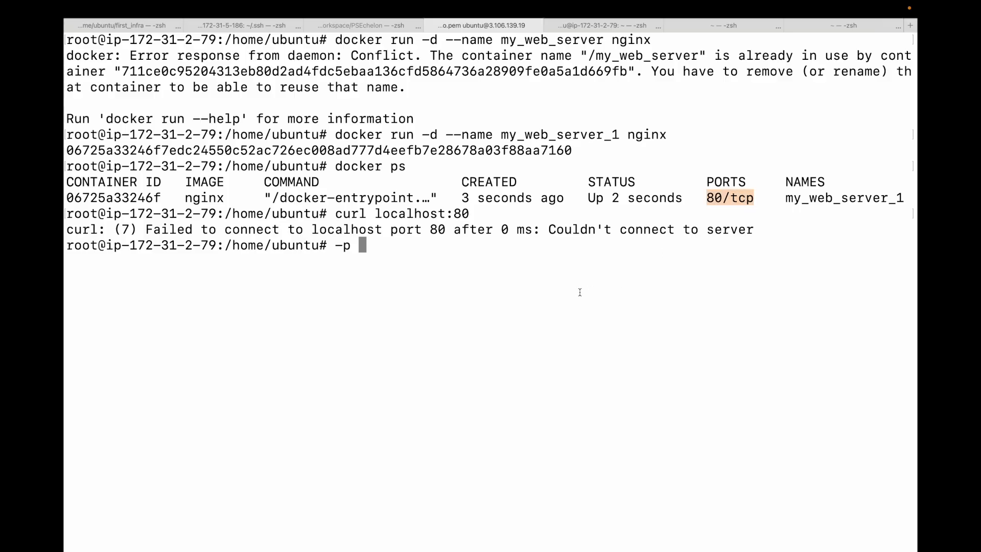
pyautogui.write('docker run')
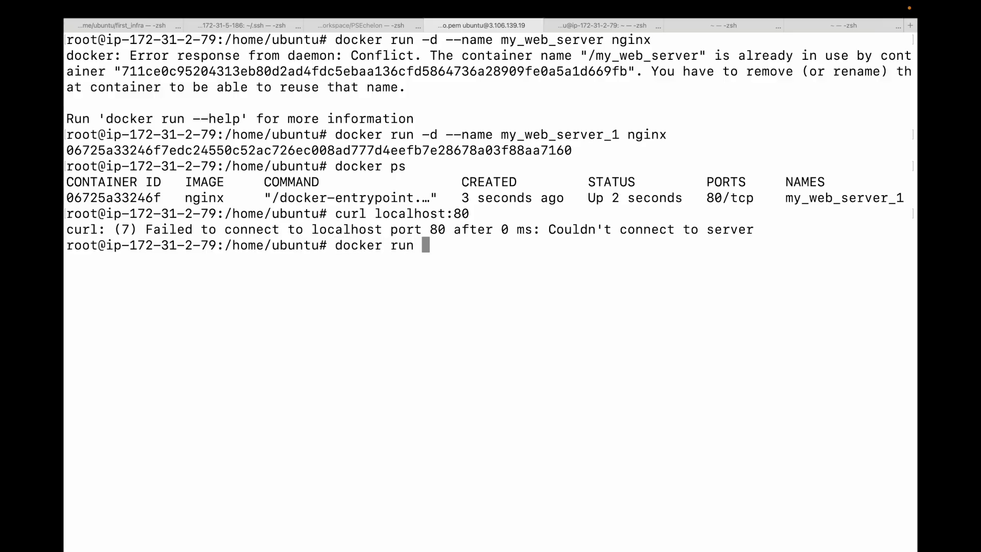
# Run nginx_container detached with host port 8080 mapped to container port 80.
pyautogui.write('-p --name n')
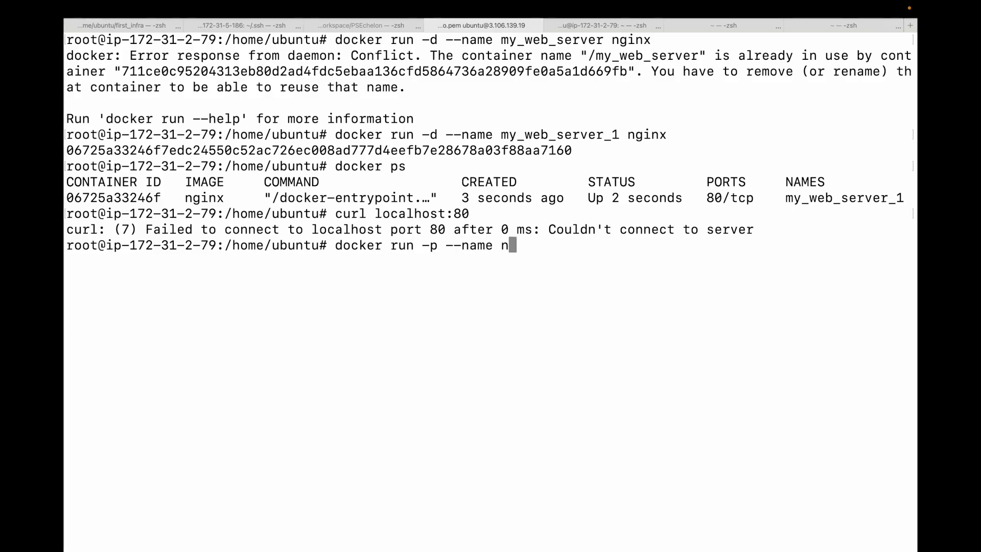
pyautogui.write('ginx_')
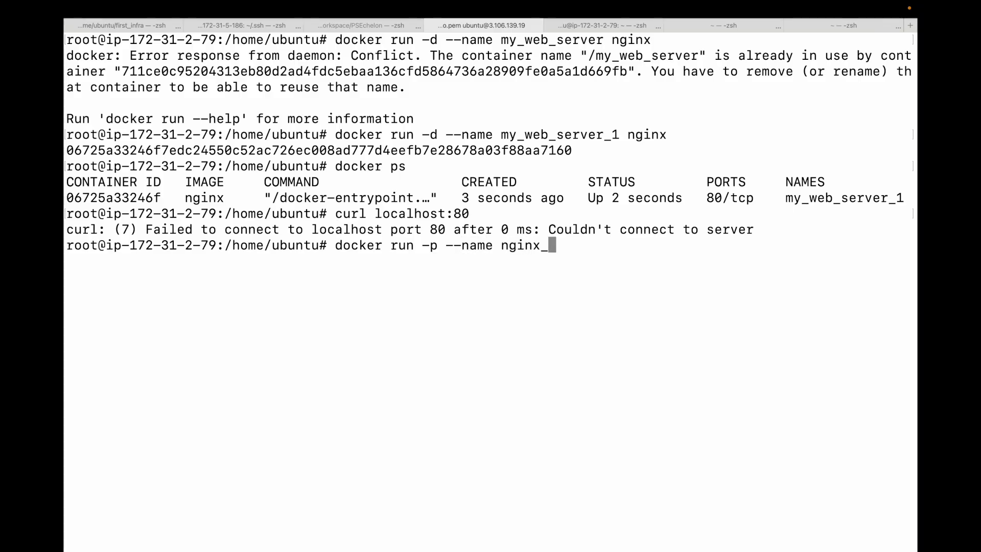
pyautogui.write('container')
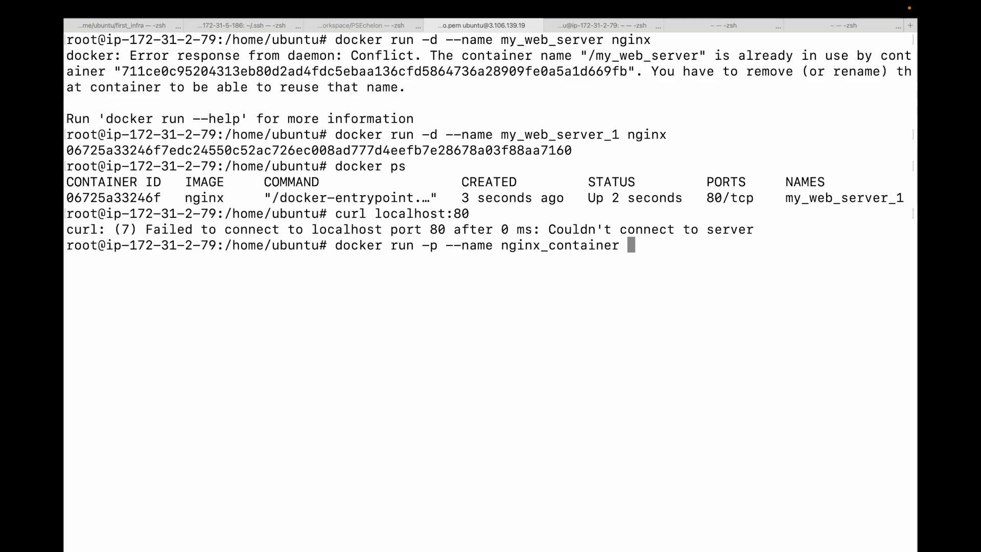
pyautogui.write('-p')
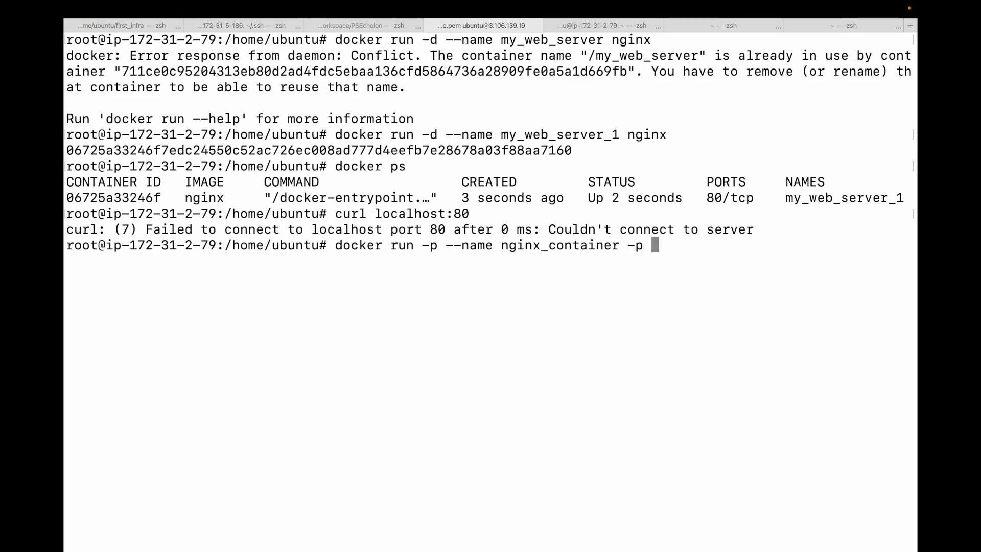
pyautogui.write('8080')
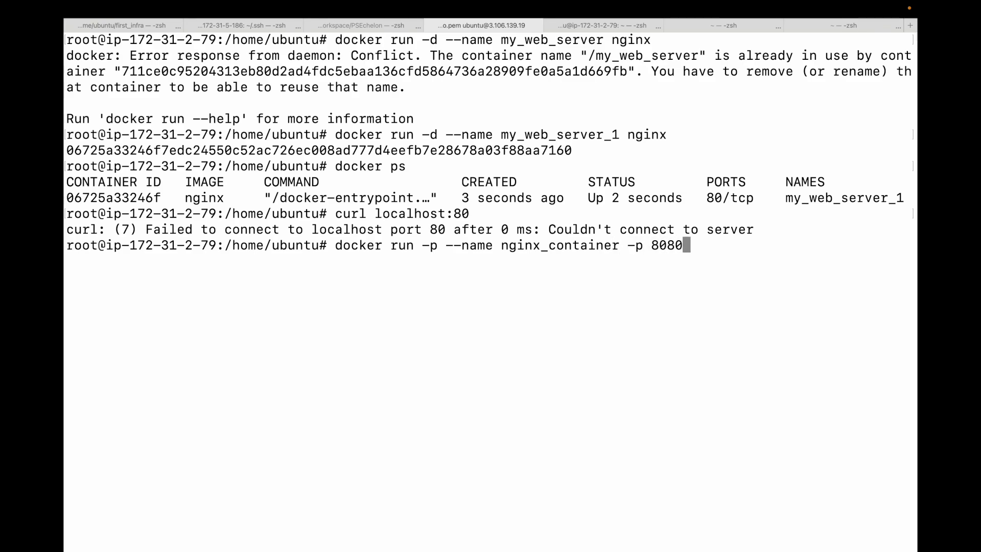
pyautogui.write(':')
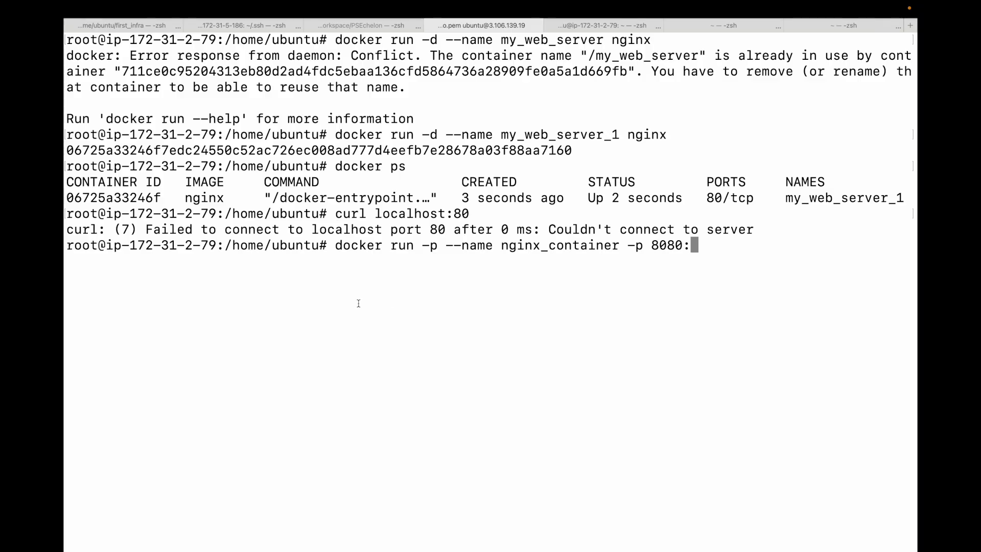
pyautogui.moveTo(82, 244); pyautogui.dragTo(188, 244)
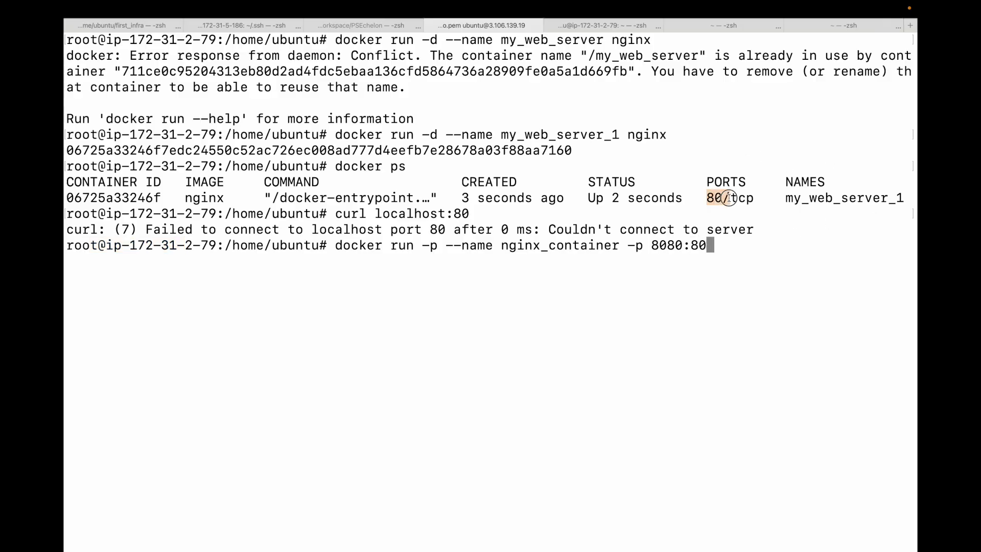
# List running containers with docker ps to confirm nginx_container is up.
pyautogui.doubleClick(730, 197)
pyautogui.write(' nginx')
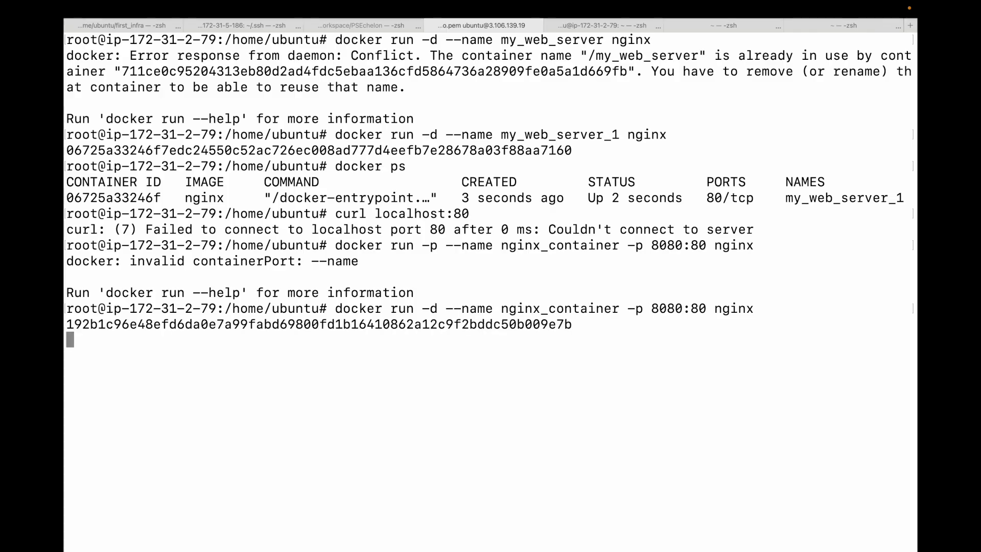
pyautogui.write('docker ps')
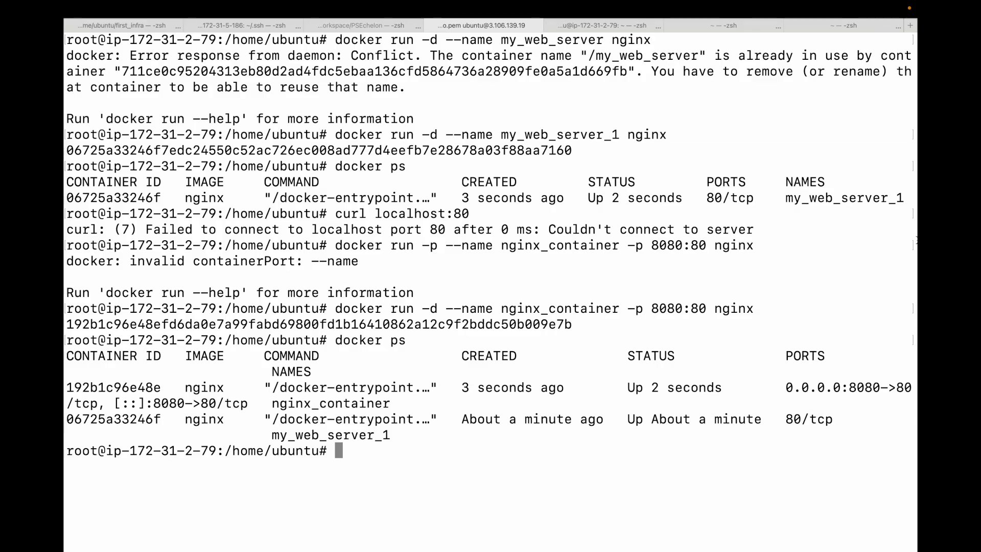
pyautogui.moveTo(824, 350)
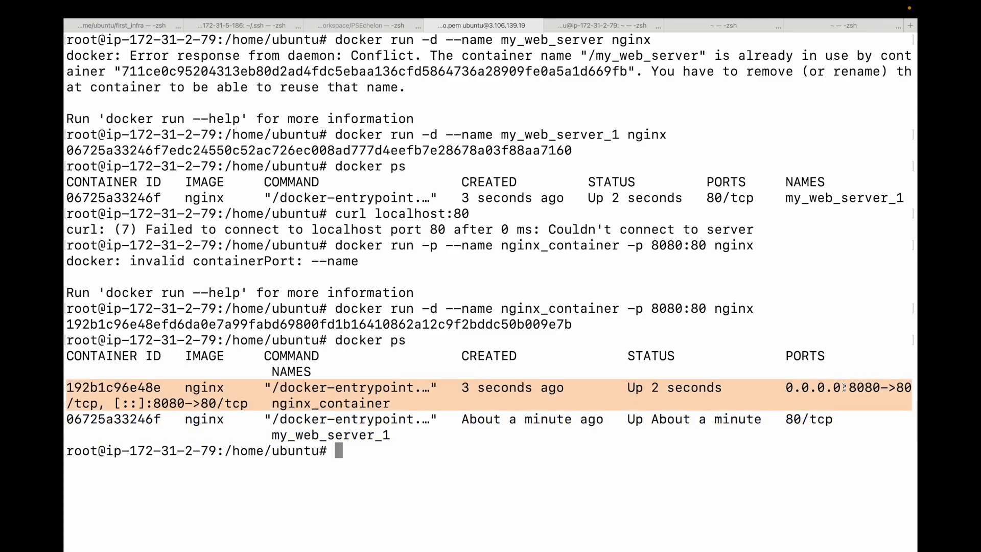
# Fetch localhost:8080 with curl and see the default Welcome to nginx HTML.
pyautogui.write('curl localhost:8080')
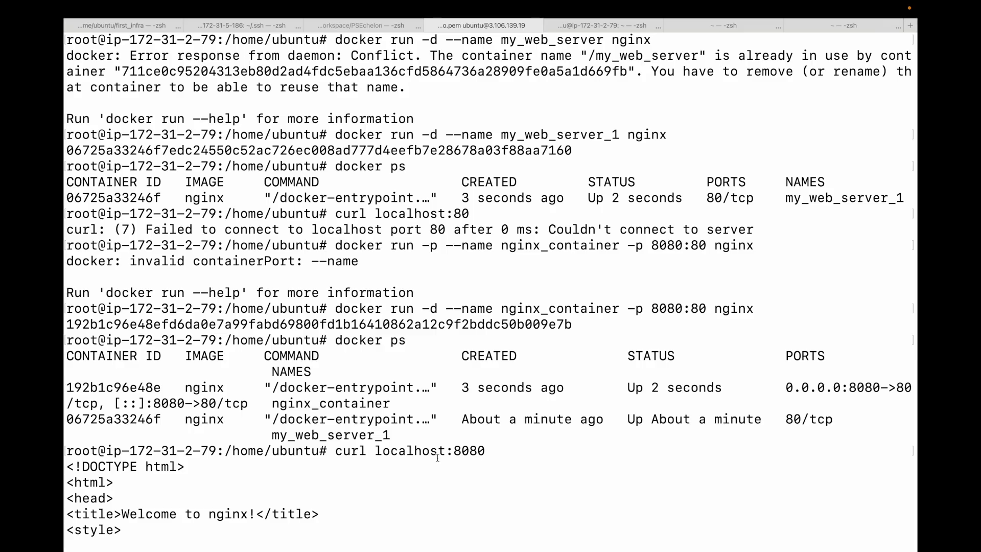
pyautogui.moveTo(478, 457)
pyautogui.write('docker ps')
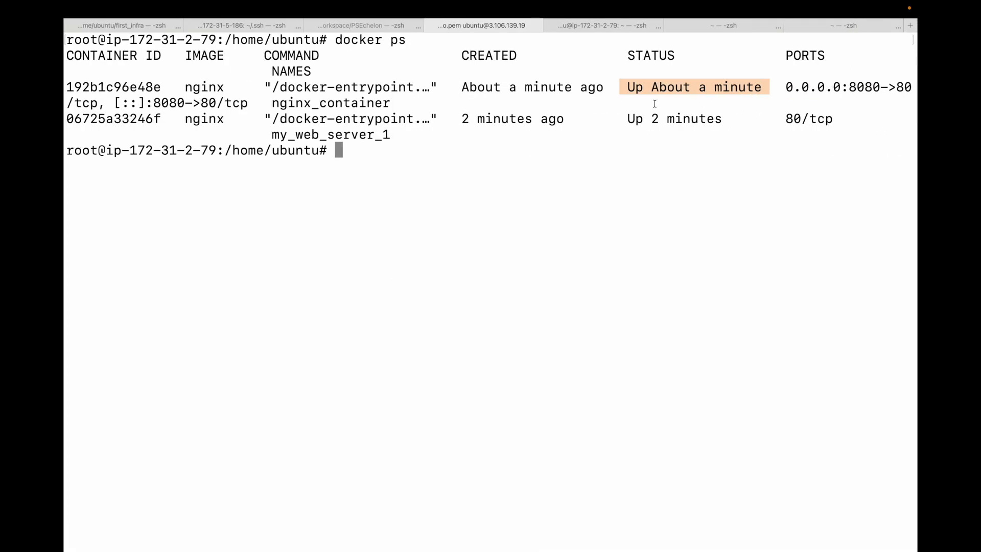
# Show the -v HOST_PATH:CONTAINER_PATH volume flag format at the prompt, then cancel it.
pyautogui.write('-v')
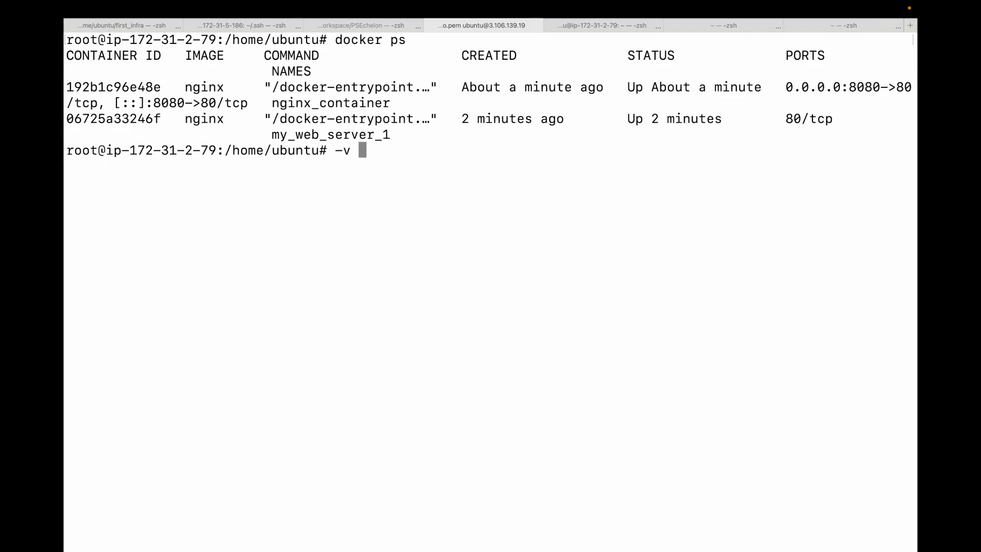
pyautogui.write('HOST')
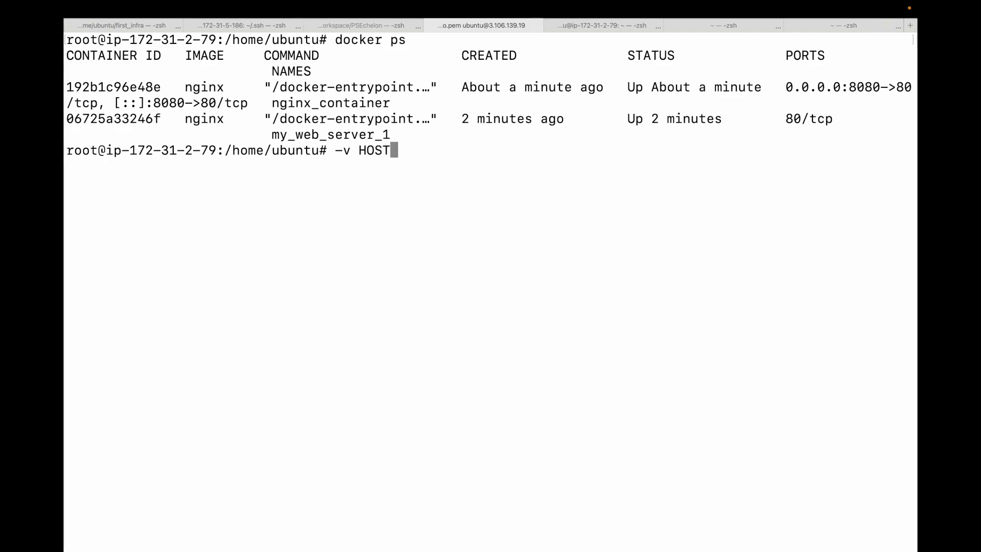
pyautogui.write('_')
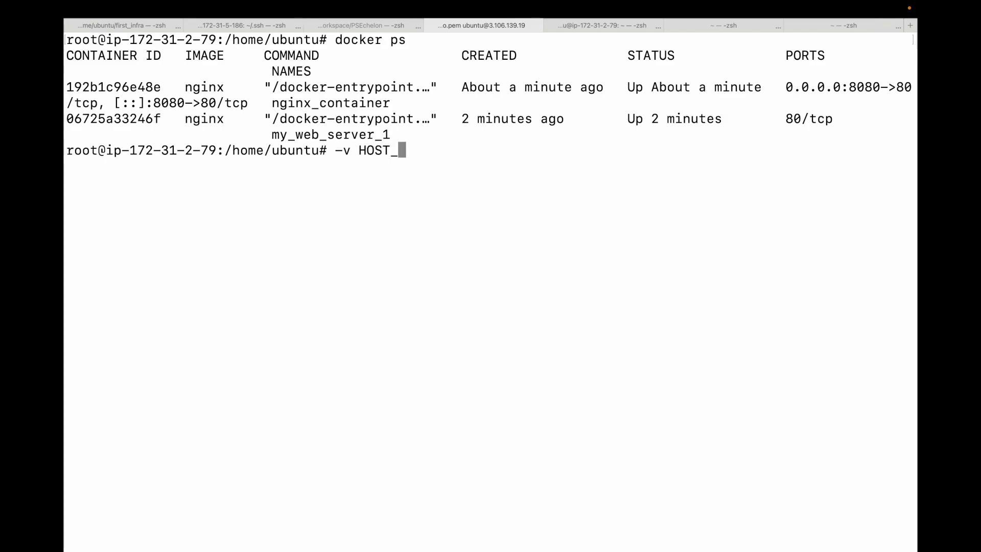
pyautogui.write('PATH:CON')
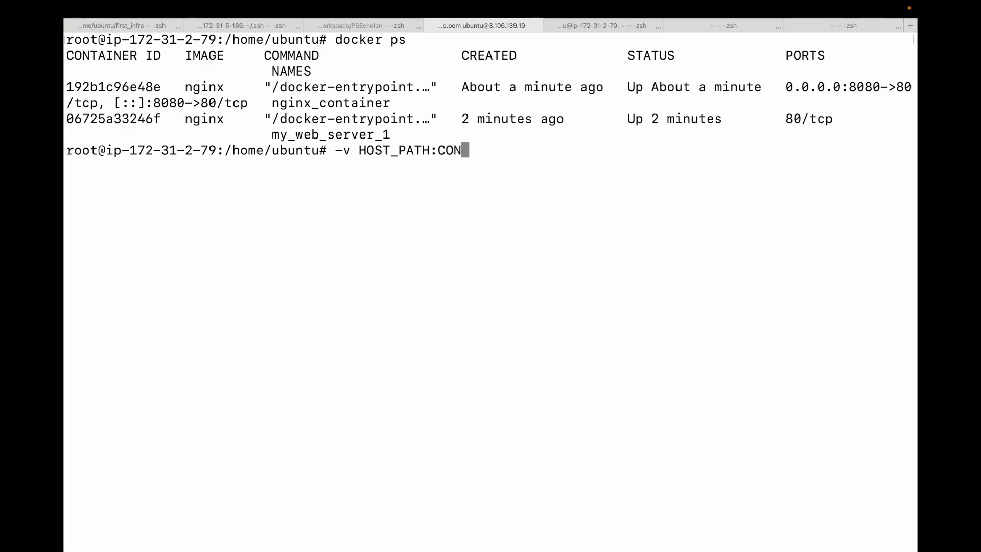
pyautogui.write('TAINER+PATHJ')
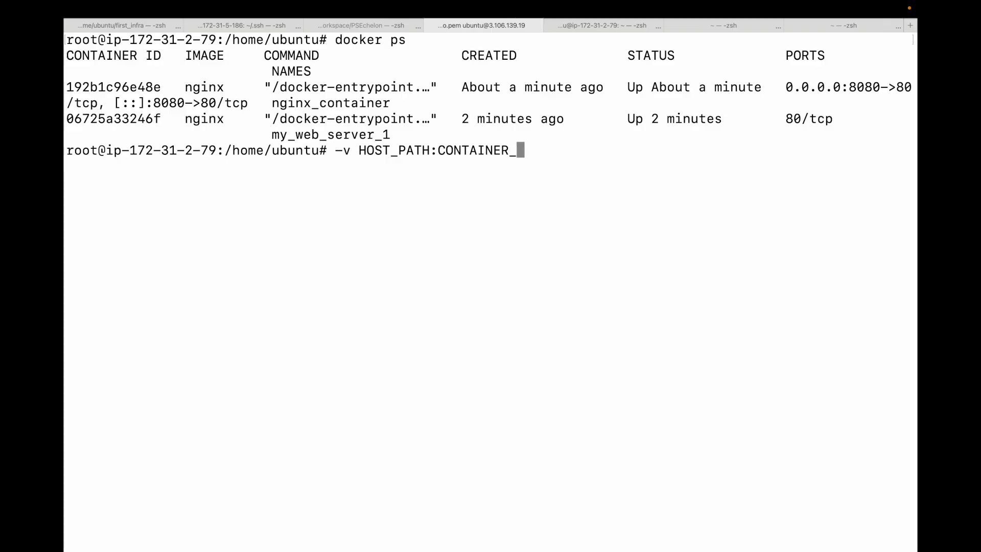
pyautogui.write('PATH')
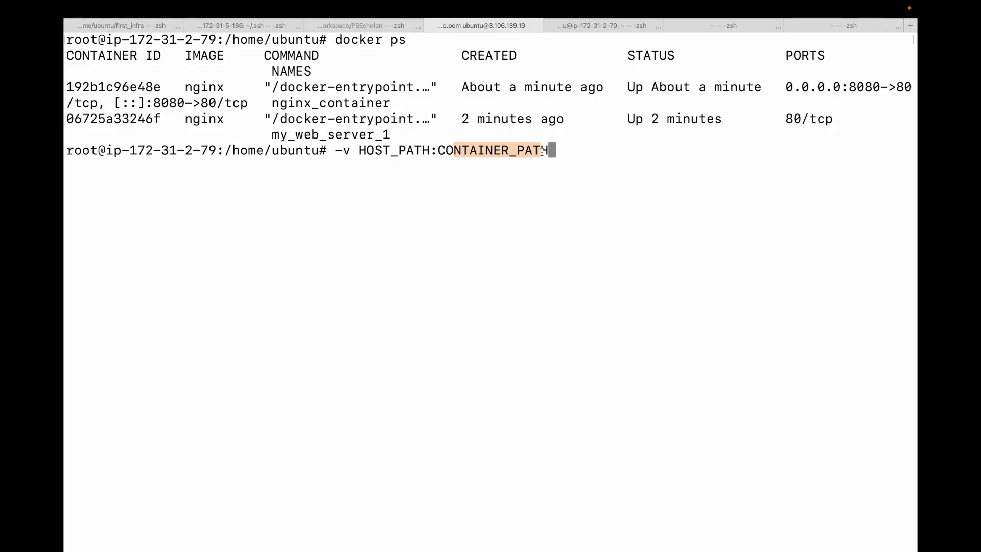
pyautogui.press('ctrl+c')
pyautogui.write('cd ~')
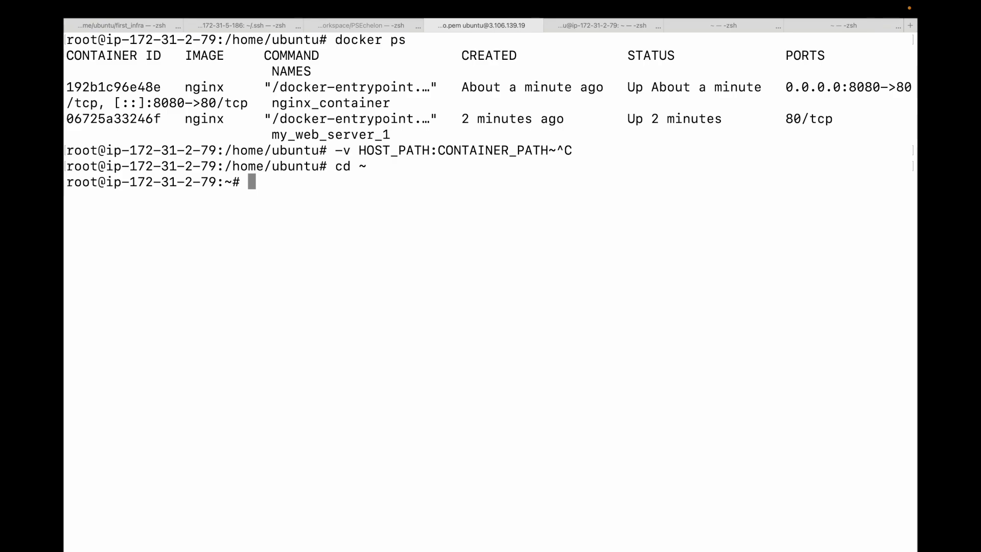
# Create a my_website folder, move into it and start nano for an index file.
pyautogui.write('mkdir my_website')
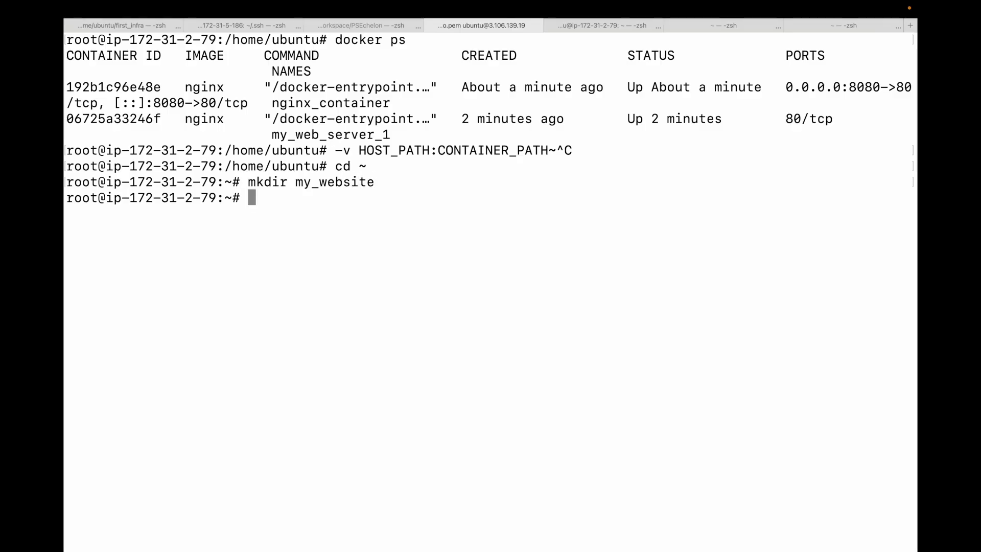
pyautogui.write('cd my_website/')
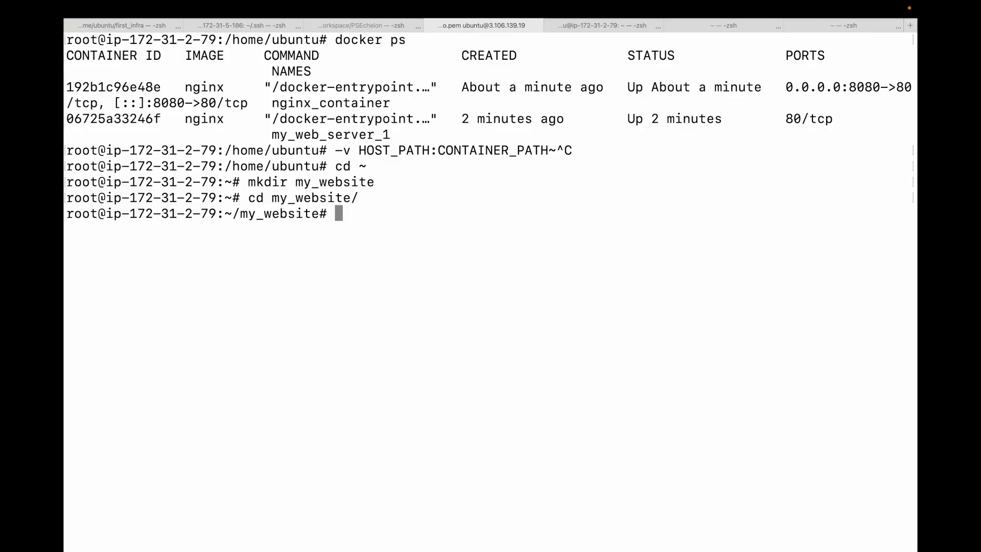
pyautogui.write('nano index')
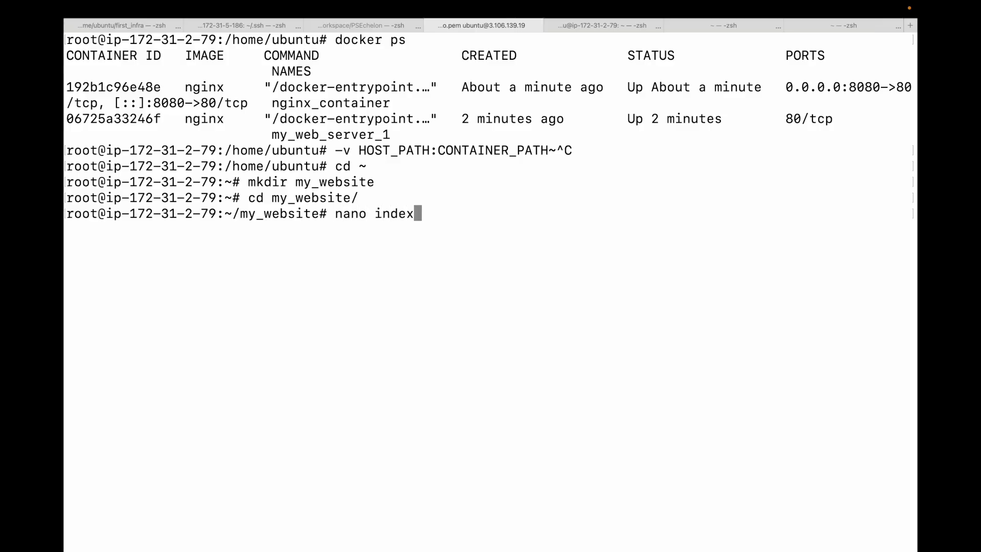
# Write an h1 'custom web app showing demo for volumes' heading and save it as index.html.
pyautogui.press('Enter')
pyautogui.write('<h1>This is a c')
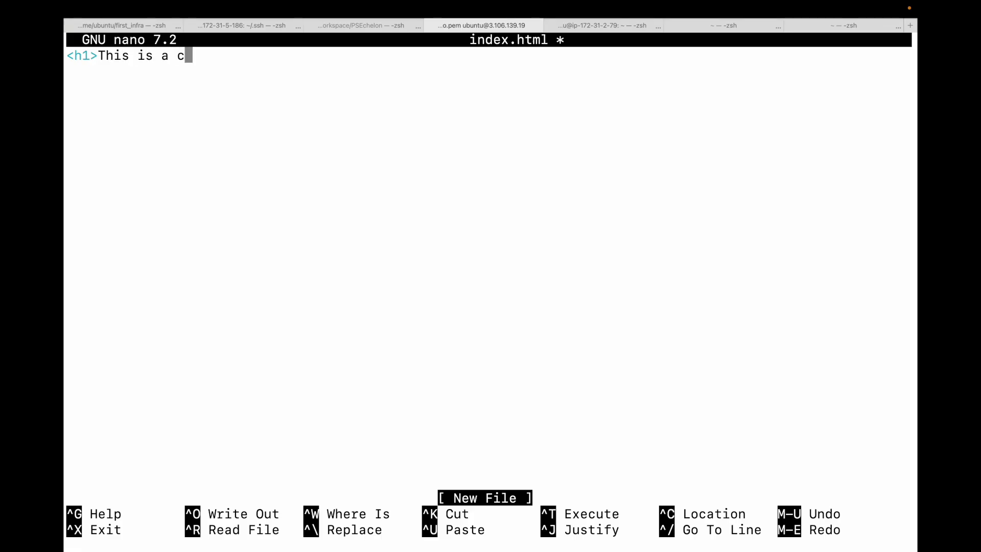
pyautogui.write('ustome')
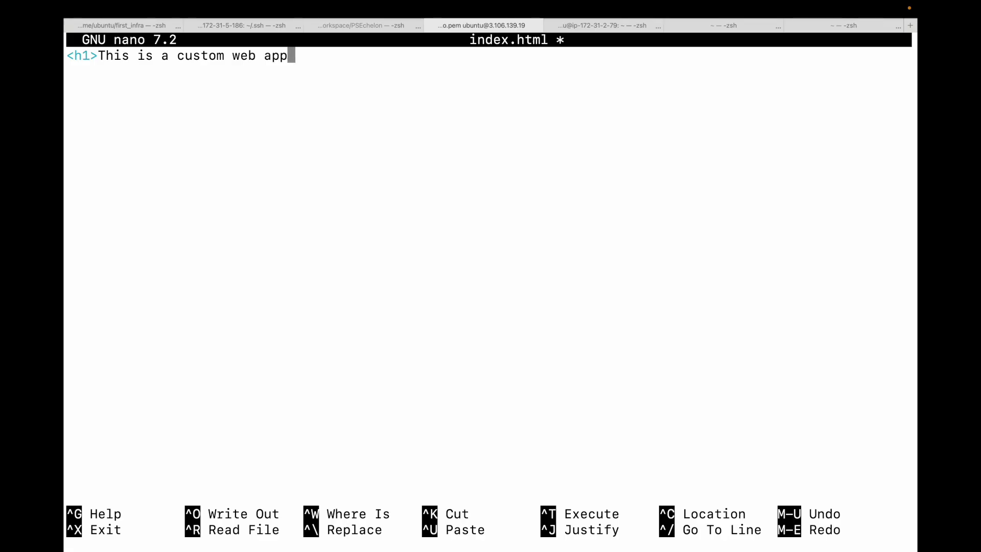
pyautogui.write('showing demo for volu')
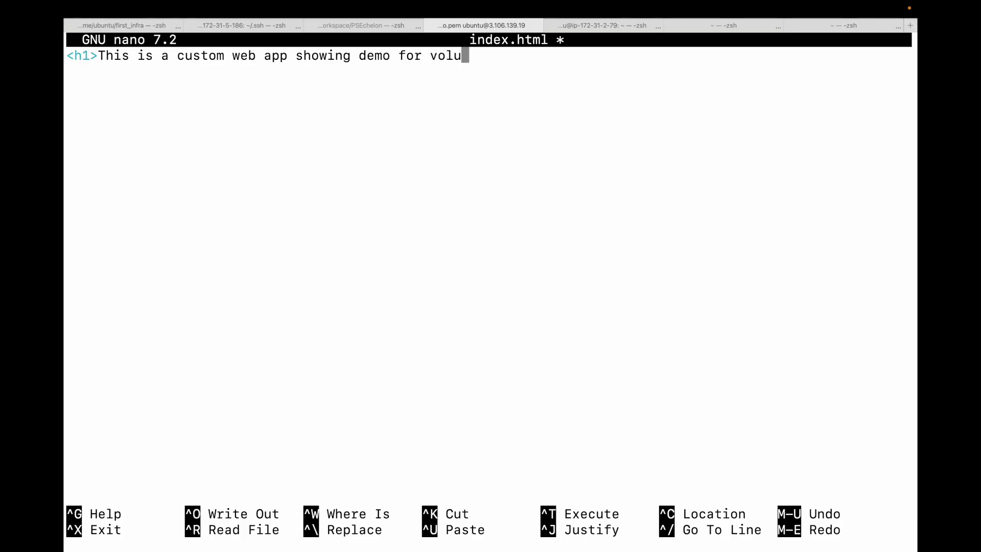
pyautogui.write('mes</h')
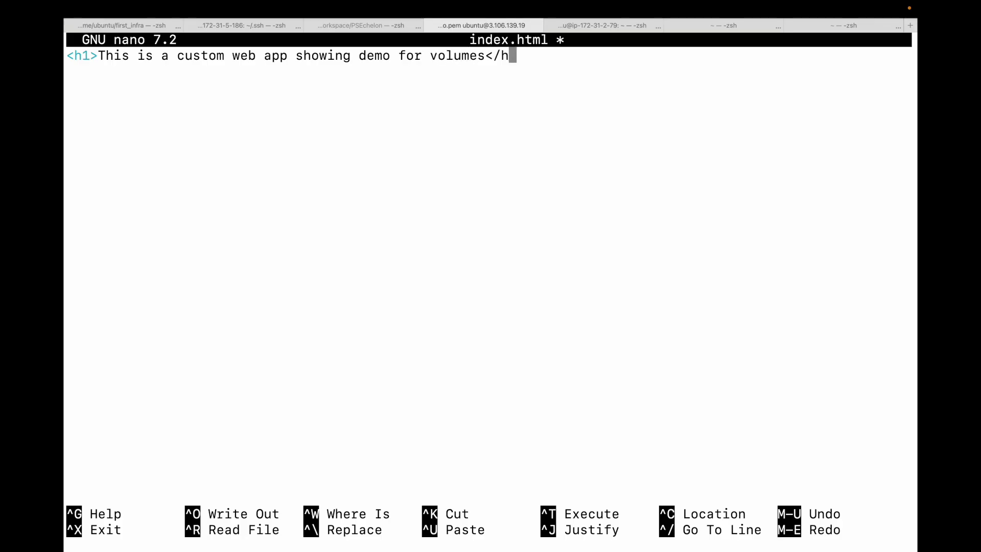
pyautogui.press('ctrl+o')
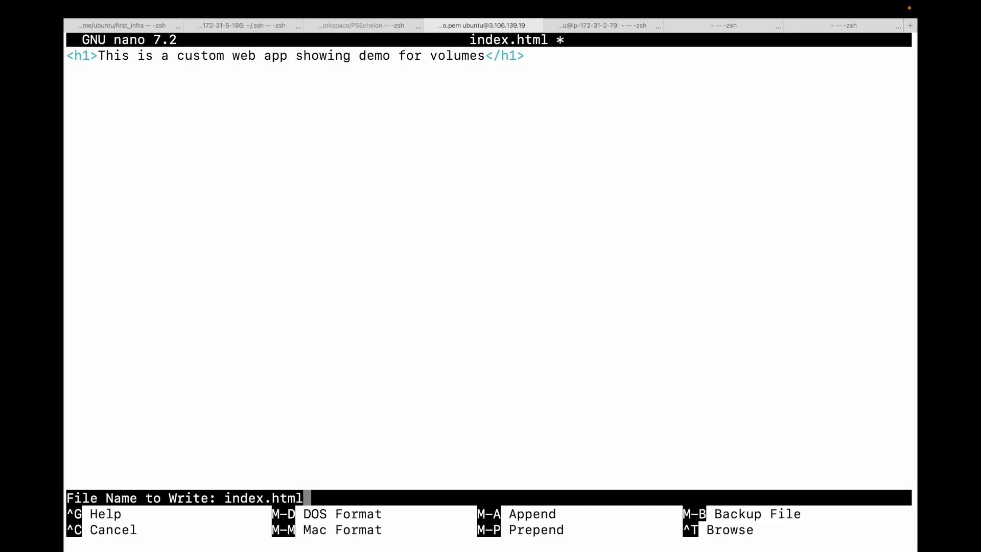
pyautogui.press('Enter')
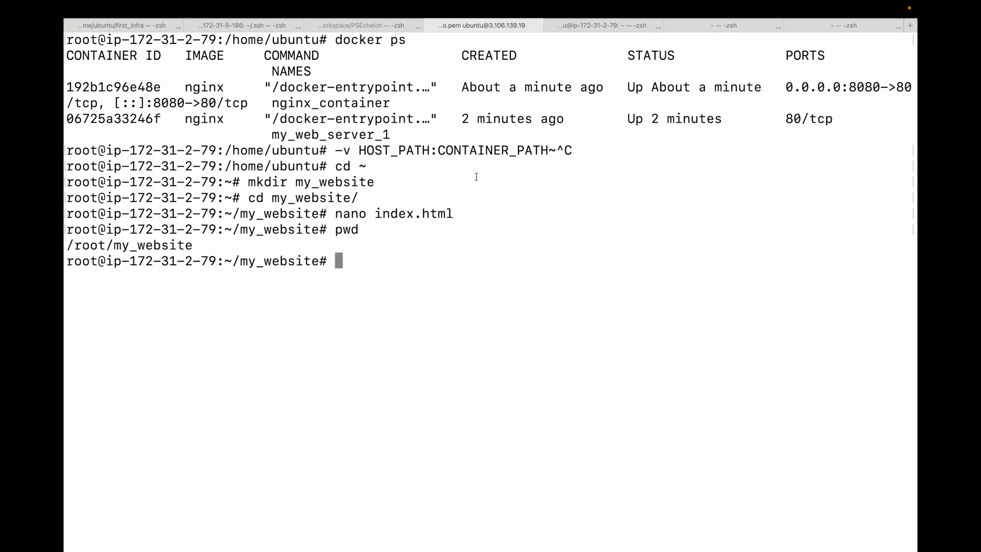
pyautogui.doubleClick(130, 244)
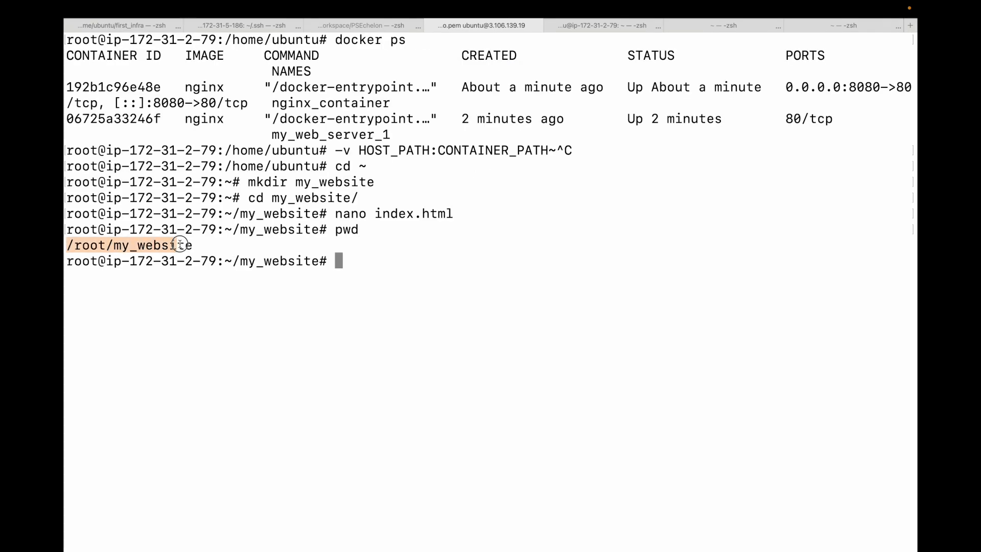
pyautogui.doubleClick(129, 244)
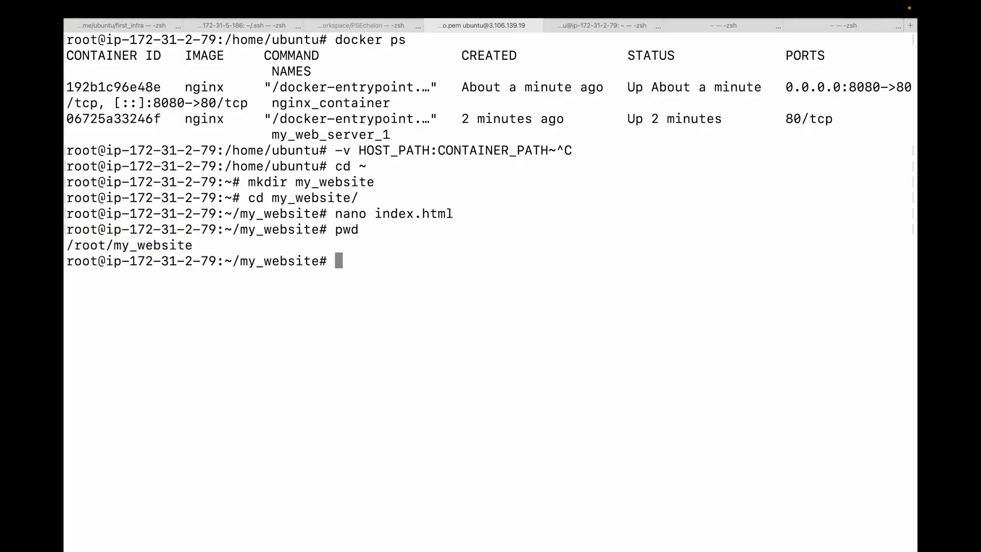
# Curl localhost:8080 to see the default nginx page still served, then begin a docker run command.
pyautogui.write('curl localhos')
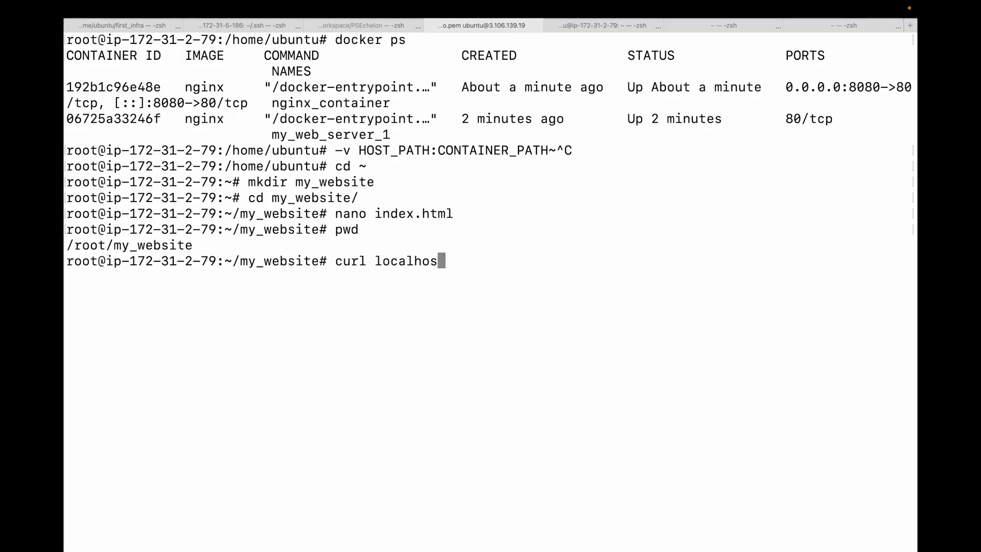
pyautogui.write(':8080')
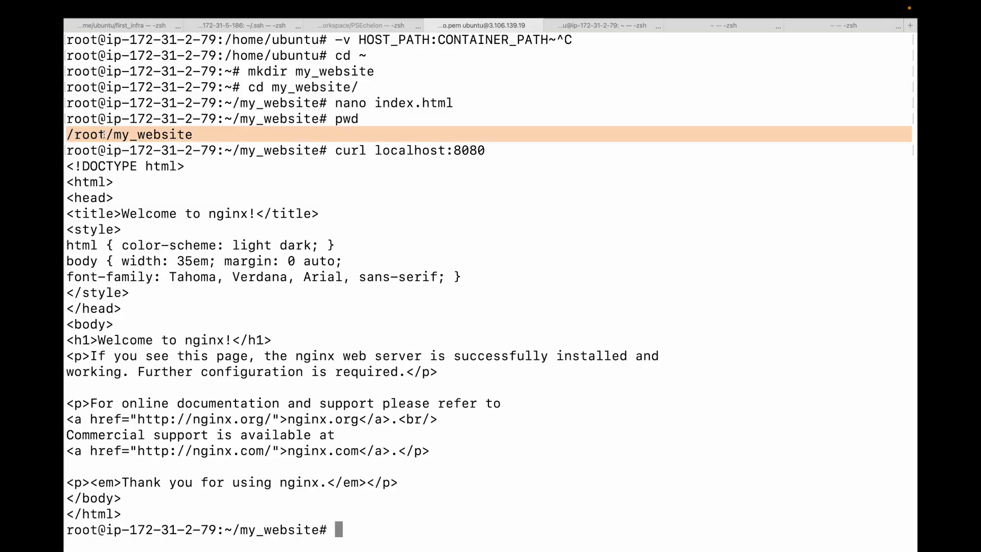
pyautogui.write('docker run -')
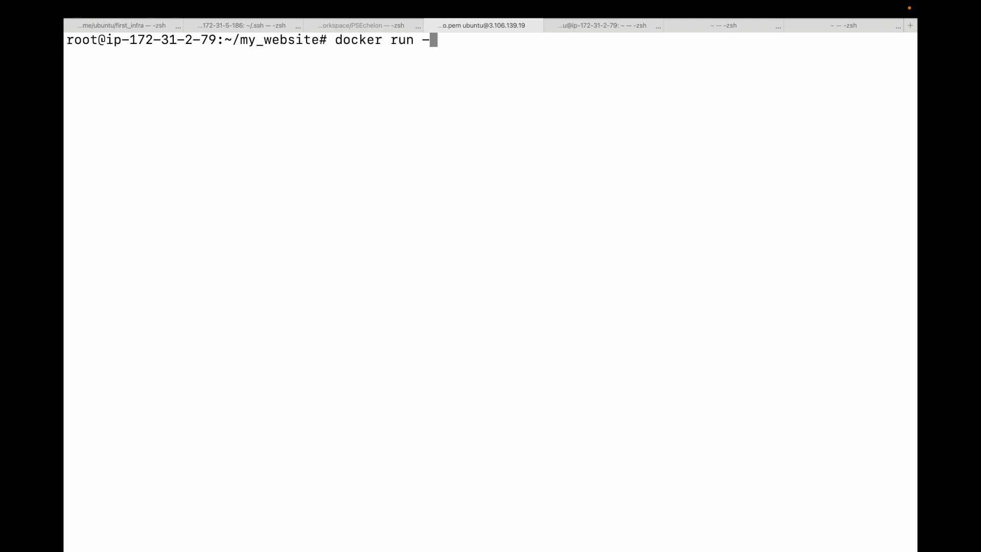
# Name the new container my_site and map host port 80 to container port 80.
pyautogui.write('d --name')
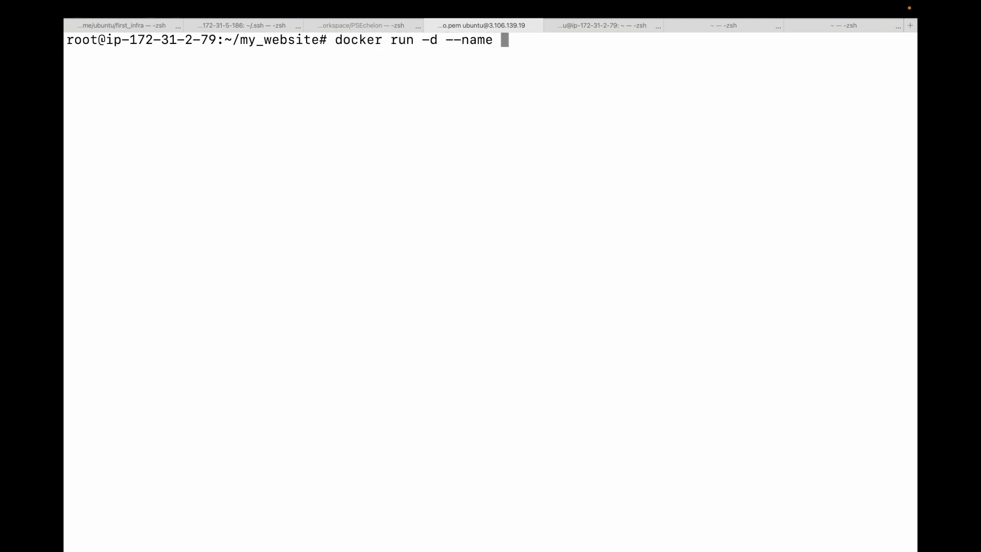
pyautogui.write('my_site')
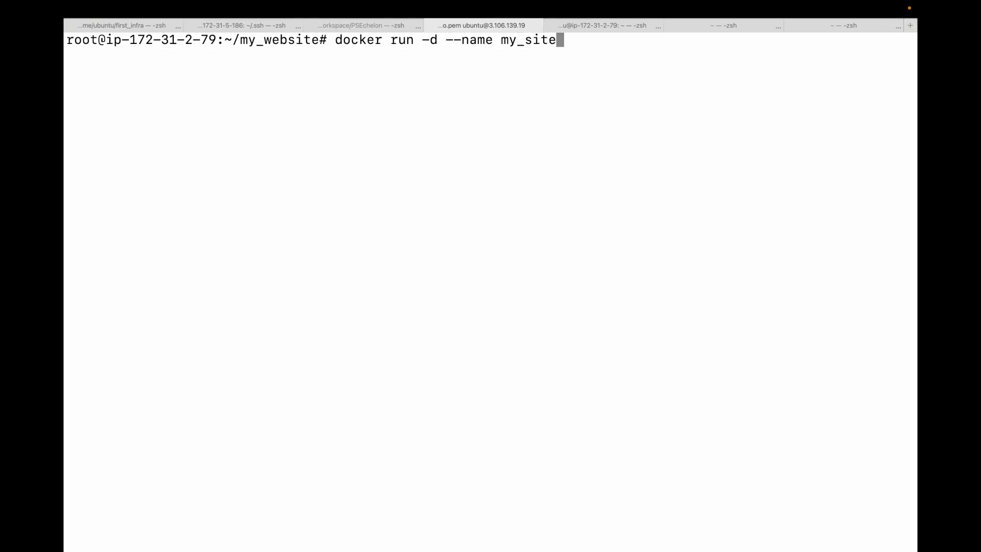
pyautogui.write('-p')
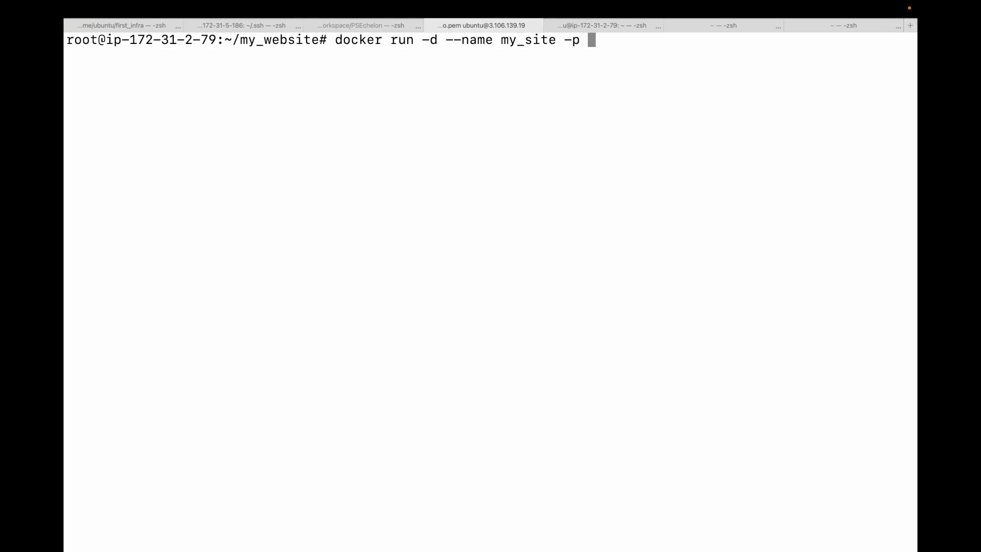
pyautogui.write('80:80 -c')
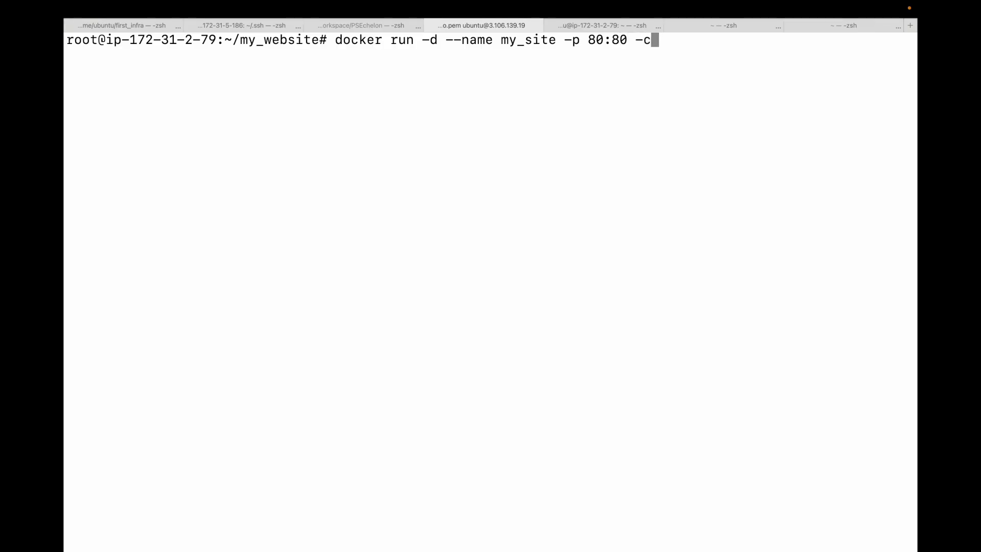
# Mount ~/my_website at /usr/share/nginx/html and launch the nginx image.
pyautogui.write('v')
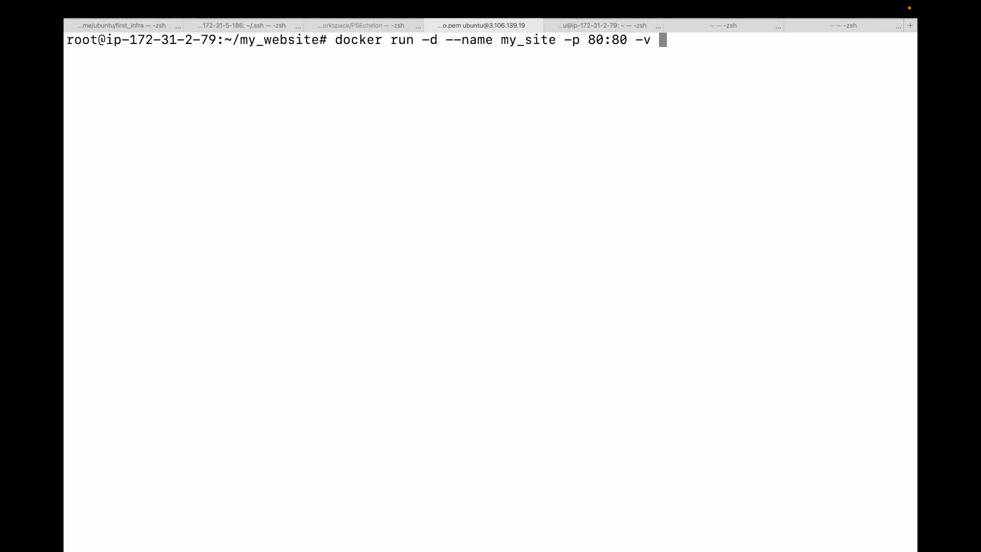
pyautogui.write('~/my_website/')
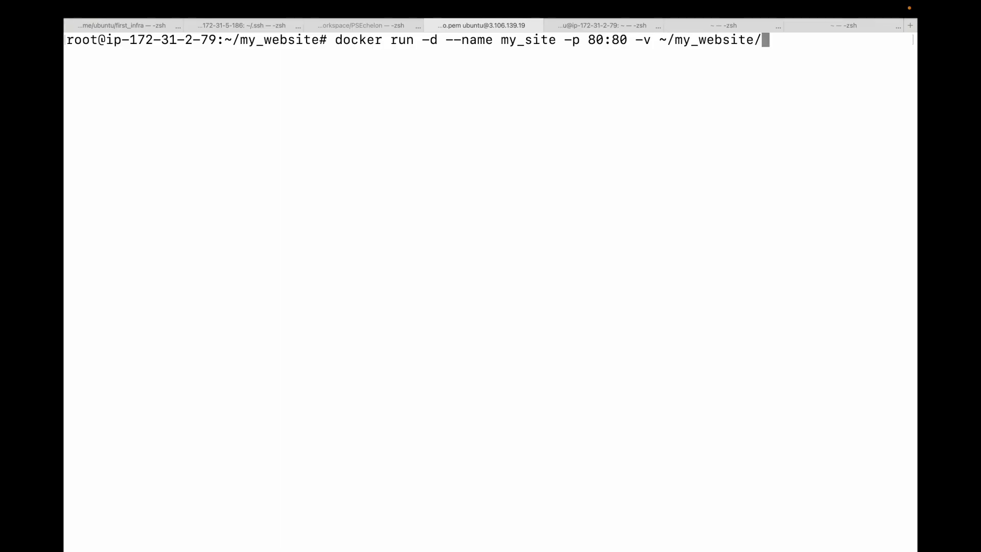
pyautogui.press('backspace')
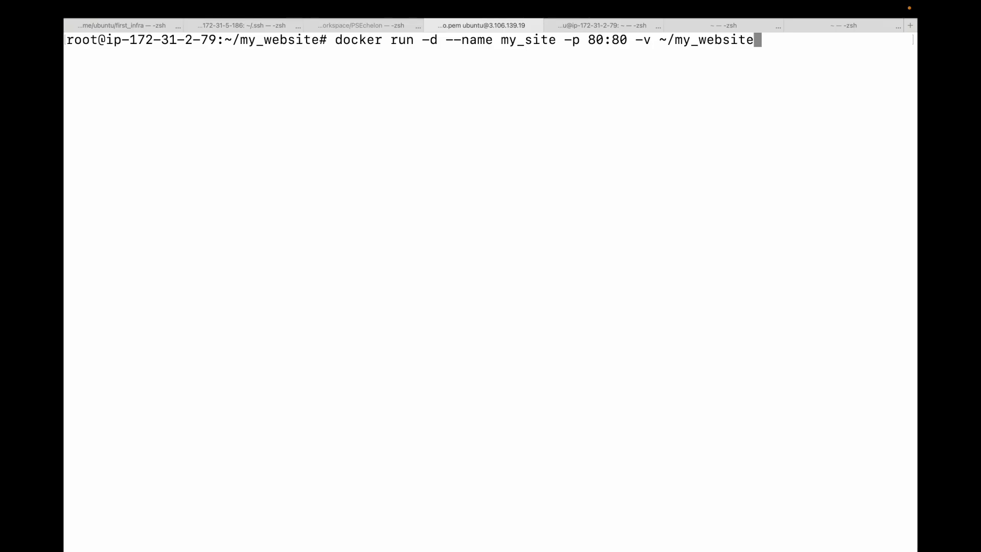
pyautogui.write('/')
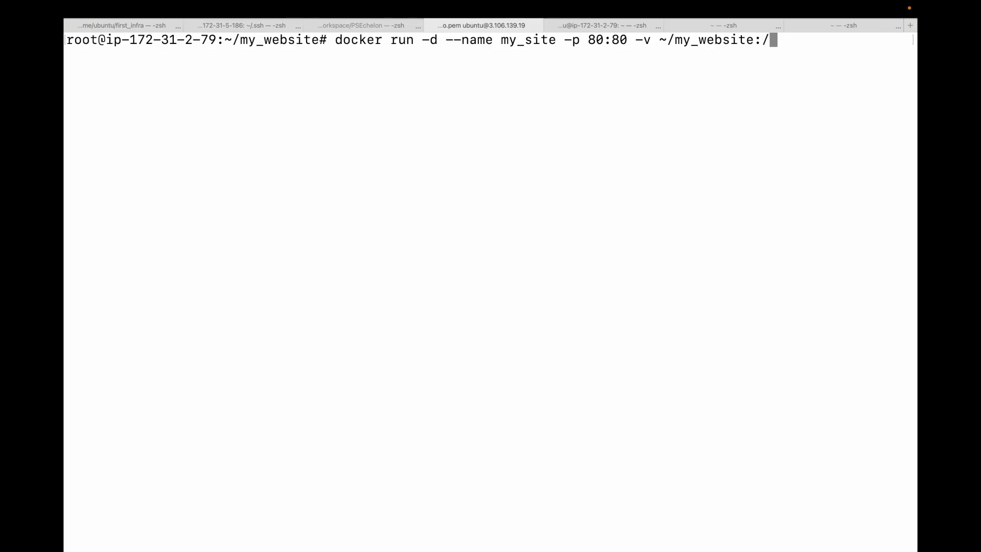
pyautogui.write('usr/')
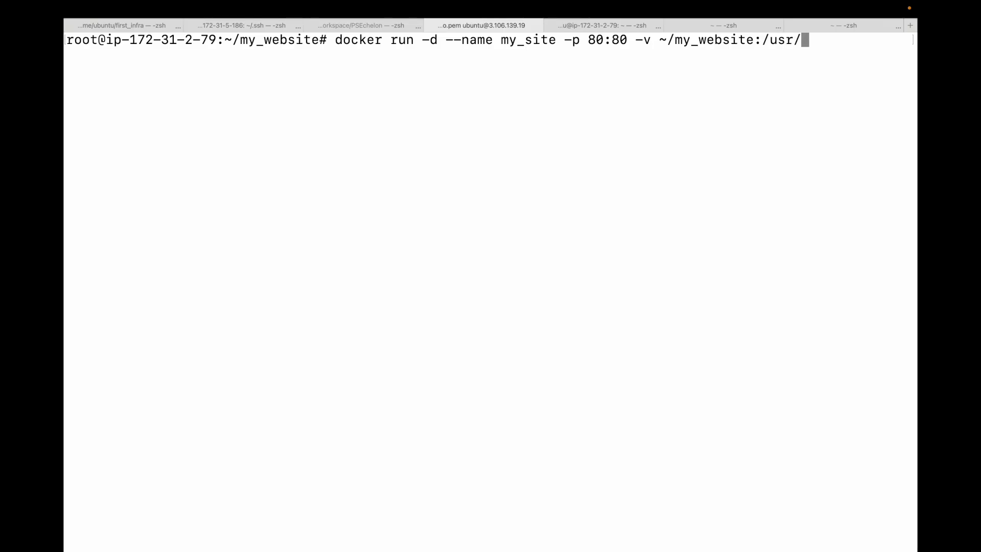
pyautogui.write('share/ng')
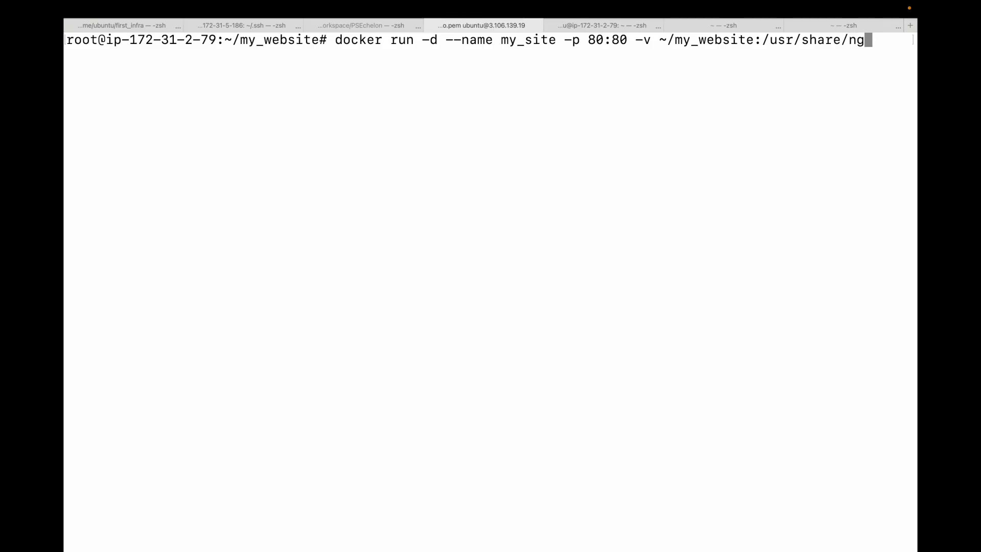
pyautogui.write('inx')
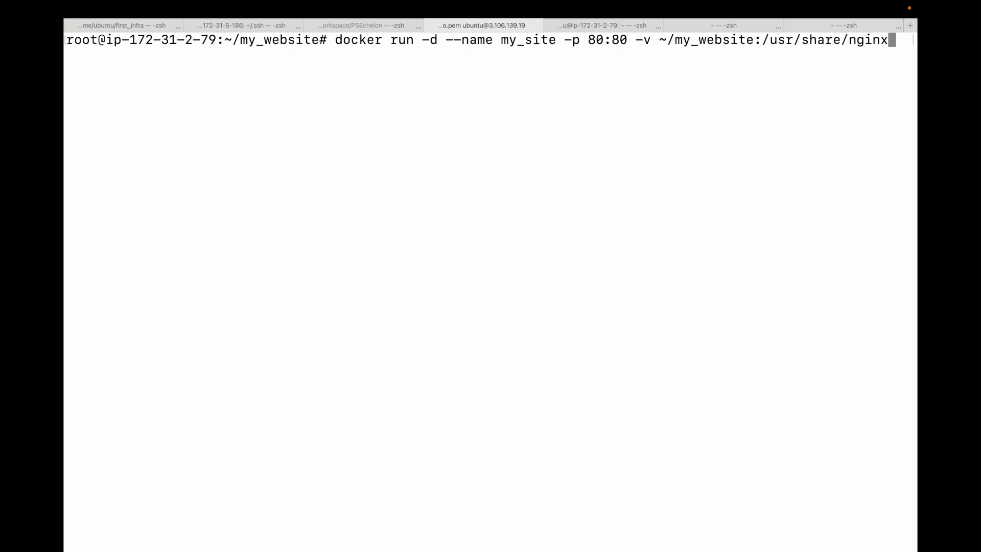
pyautogui.write('/html')
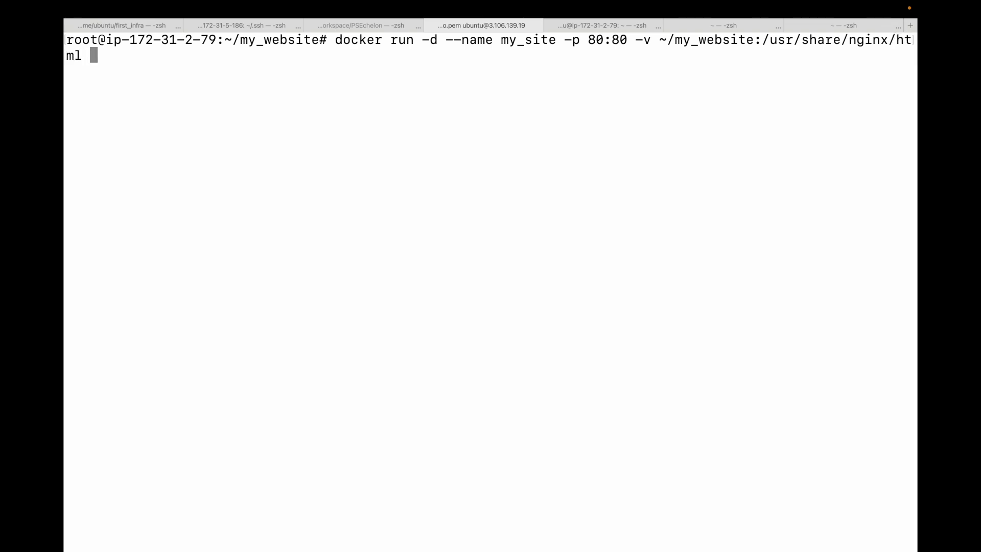
pyautogui.write('nginx')
pyautogui.write('docker ps')
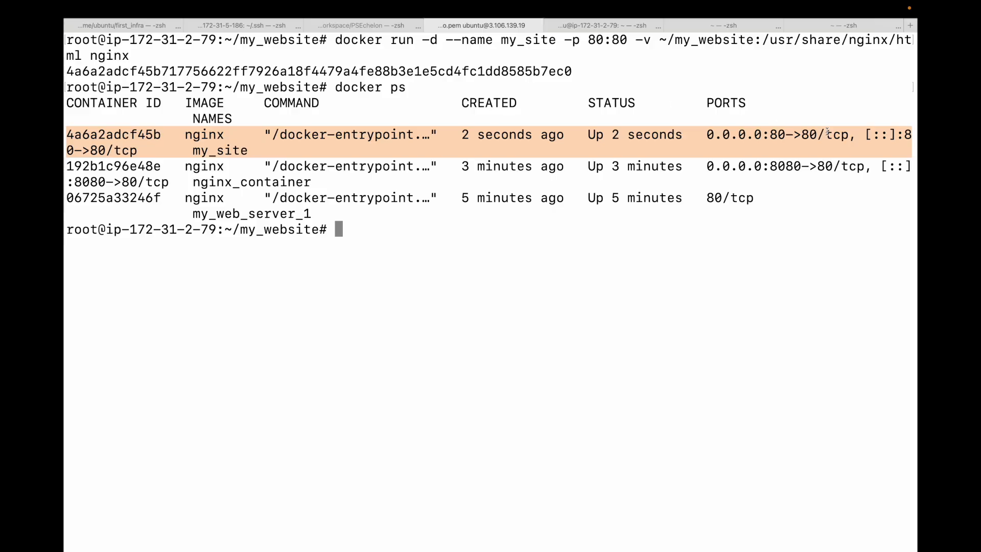
# Curl localhost to get the custom heading and highlight the ~/my_website host folder in the mount.
pyautogui.write('curl localhost')
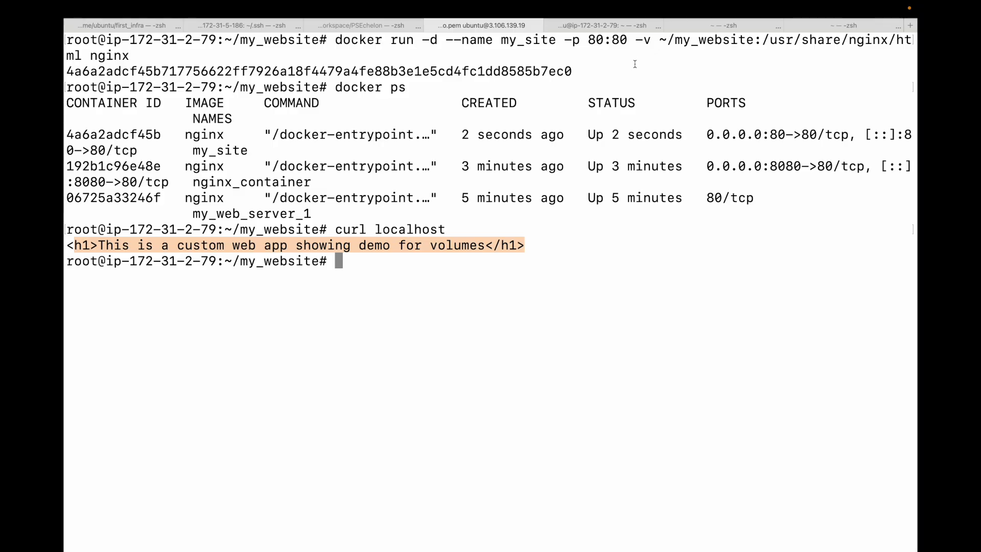
pyautogui.moveTo(637, 65)
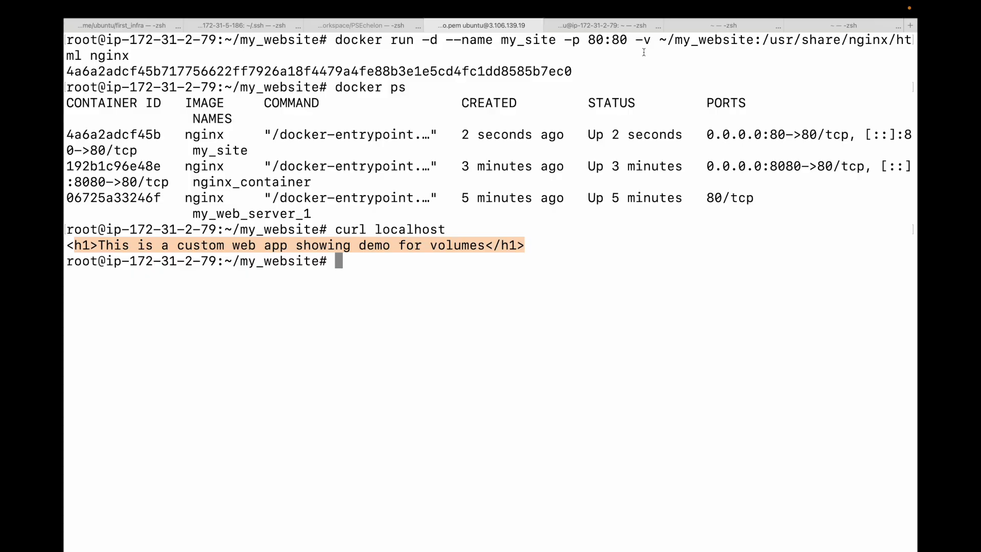
pyautogui.moveTo(676, 40)
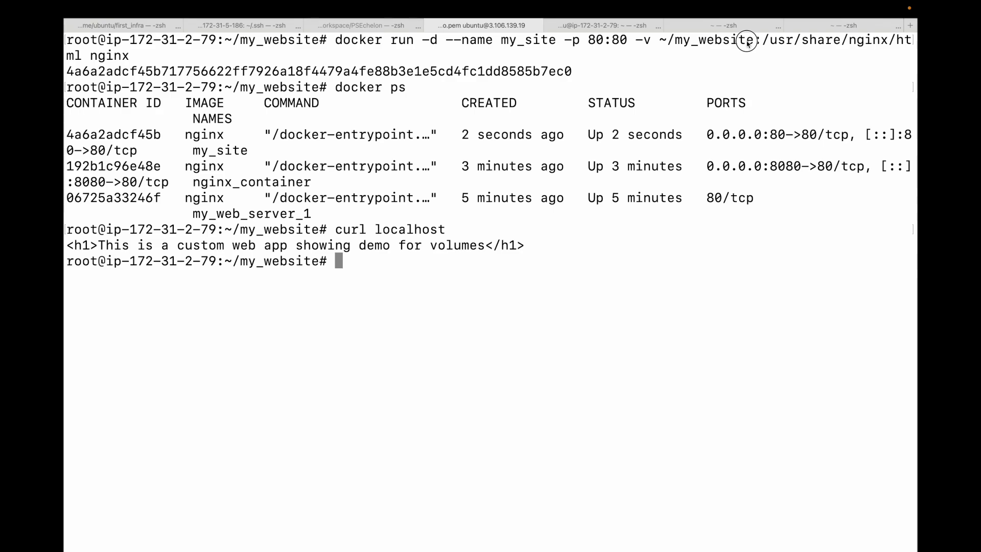
pyautogui.moveTo(746, 60)
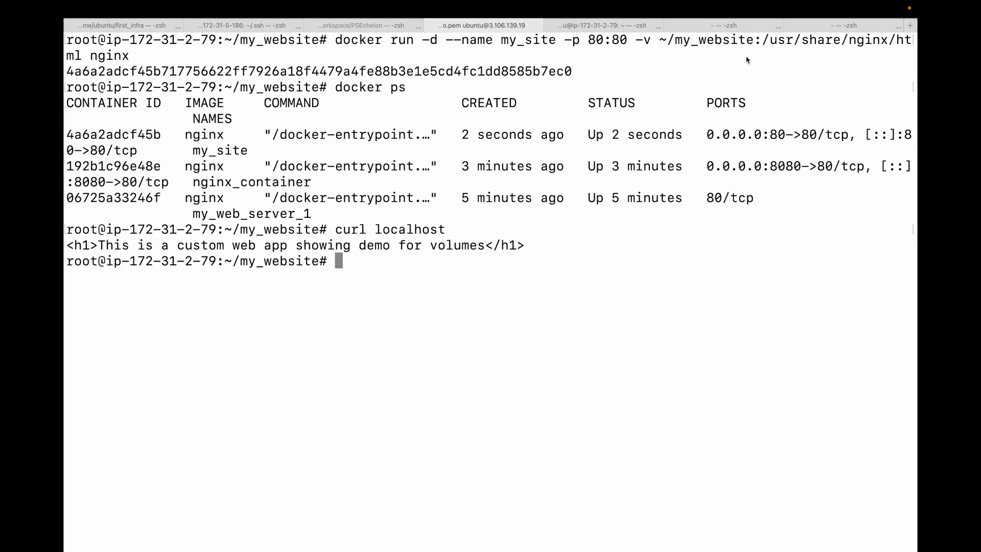
pyautogui.doubleClick(706, 41)
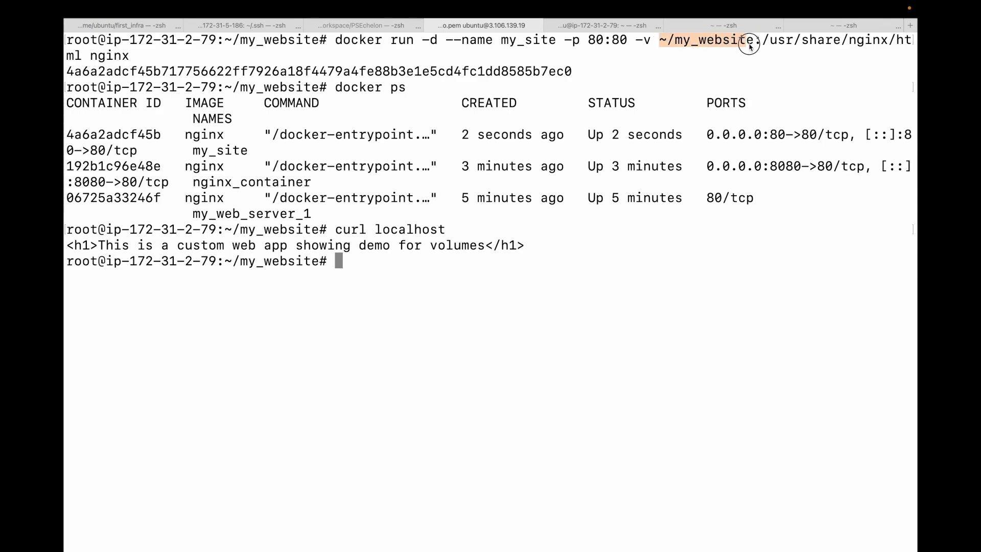